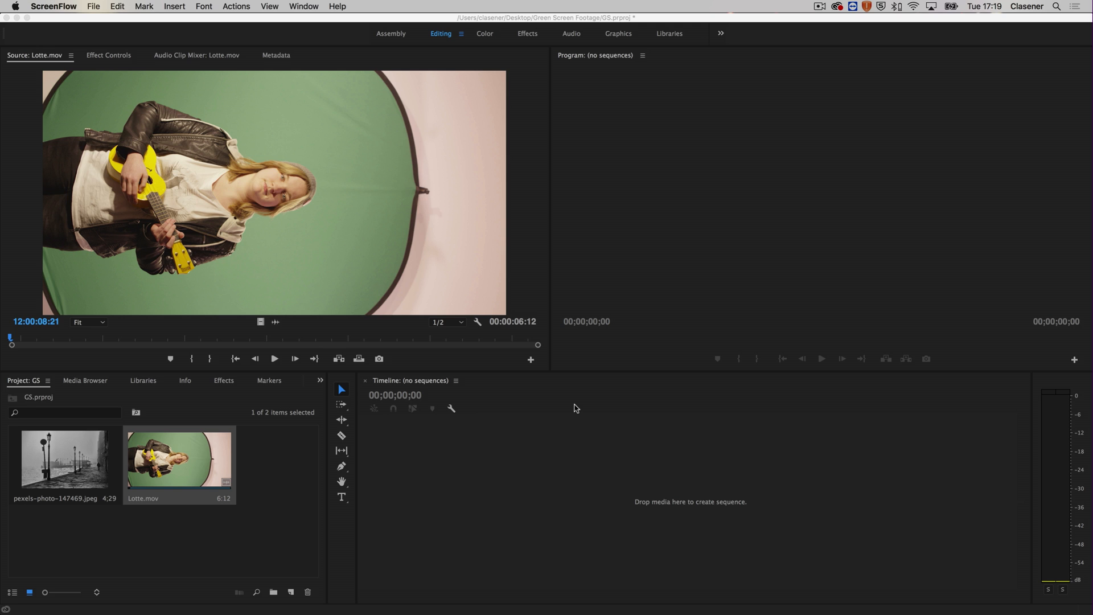
{"action": "mouse_move", "coordinate": [58, 349]}
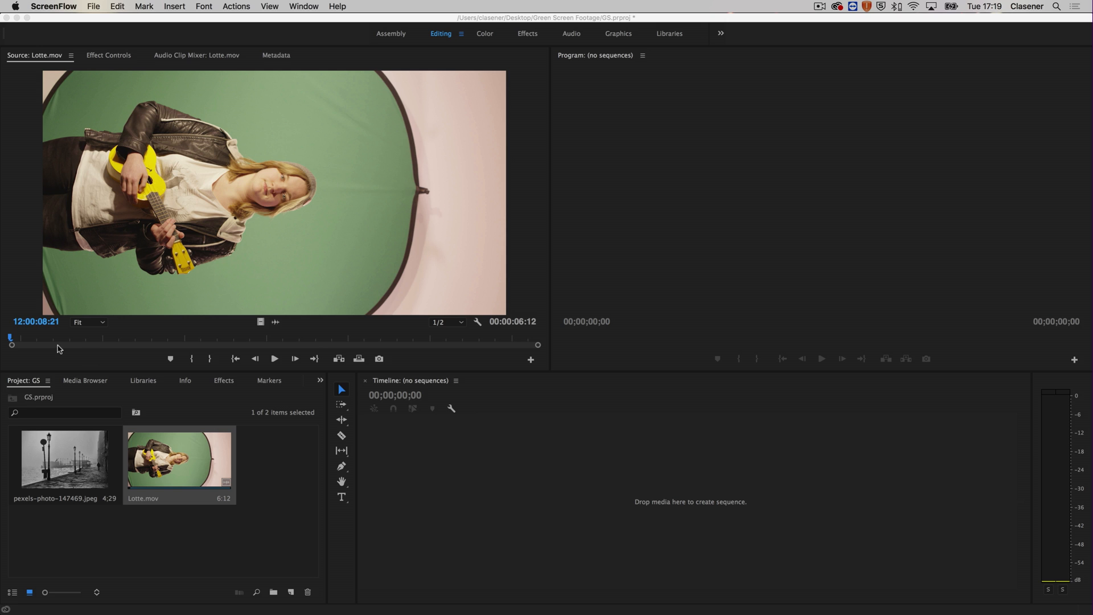
{"action": "mouse_move", "coordinate": [73, 397]}
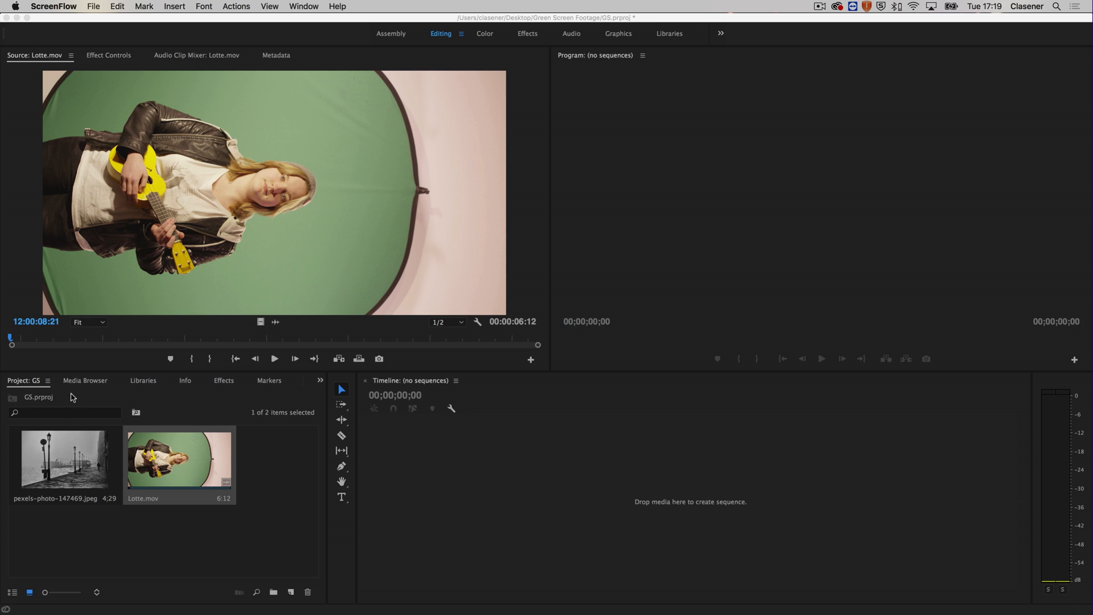
{"action": "mouse_move", "coordinate": [83, 462]}
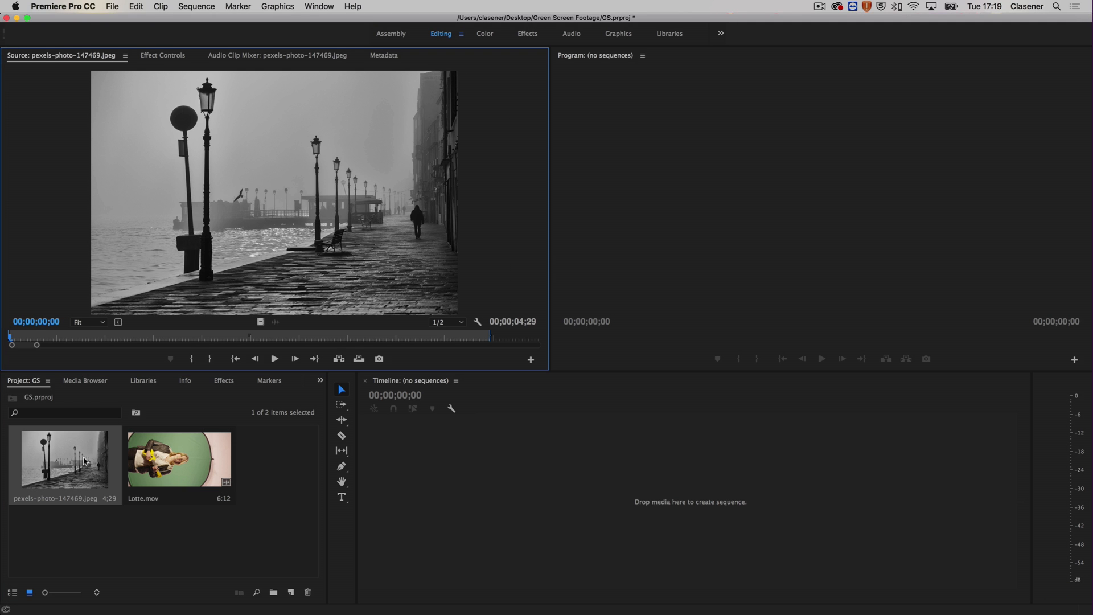
- Deselect the project items after loading the street photo in the Source monitor
{"action": "left_click", "coordinate": [199, 535]}
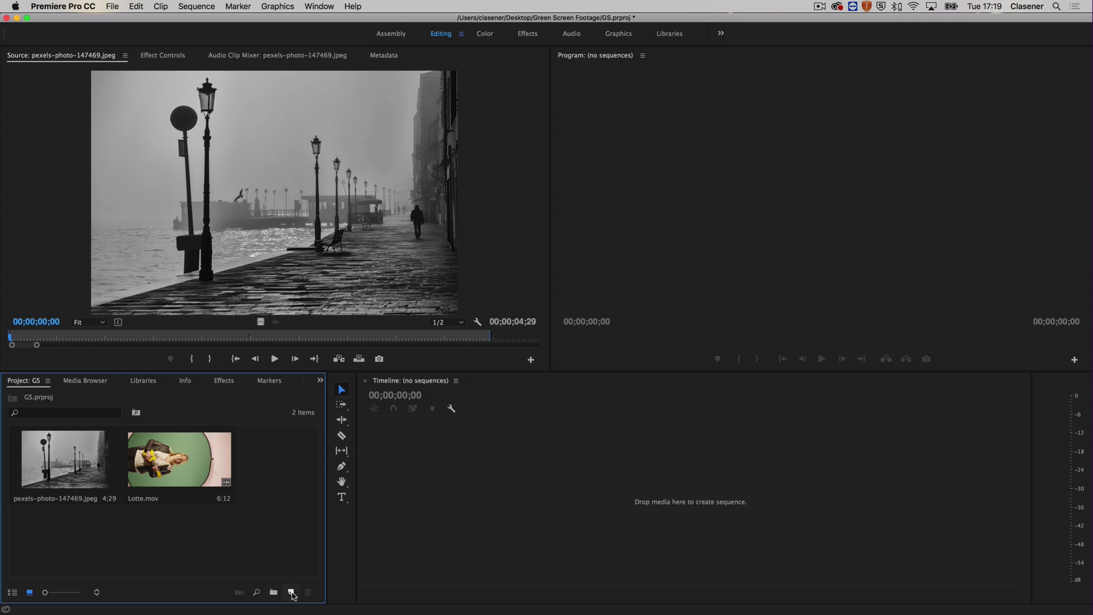
- Create Sequence 01 from the AVCHD 1080p25 preset via New Item > Sequence
{"action": "left_click", "coordinate": [292, 592]}
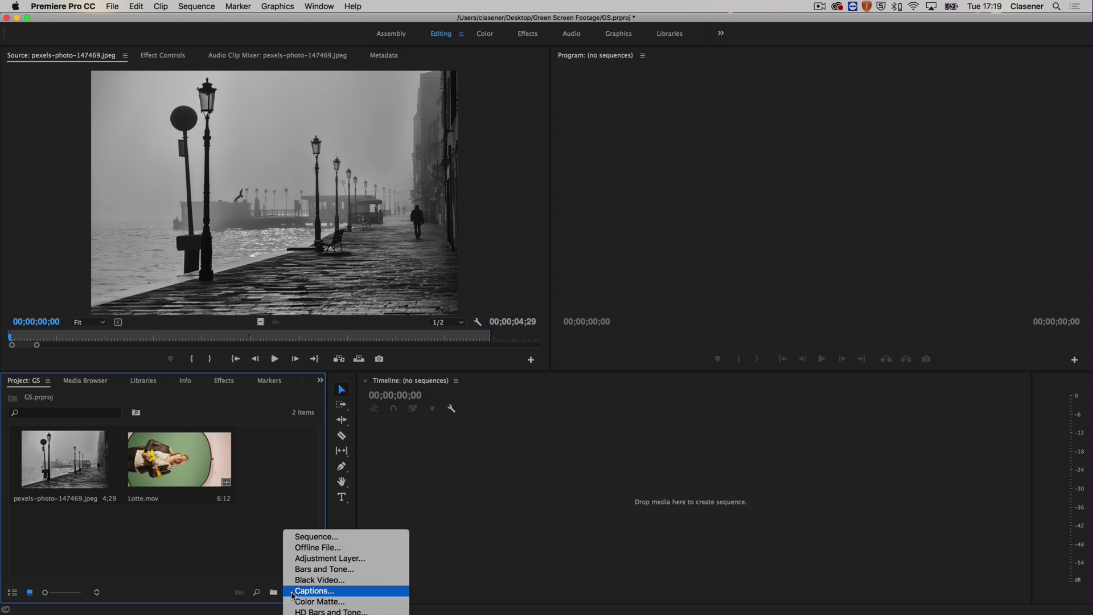
{"action": "mouse_move", "coordinate": [315, 536]}
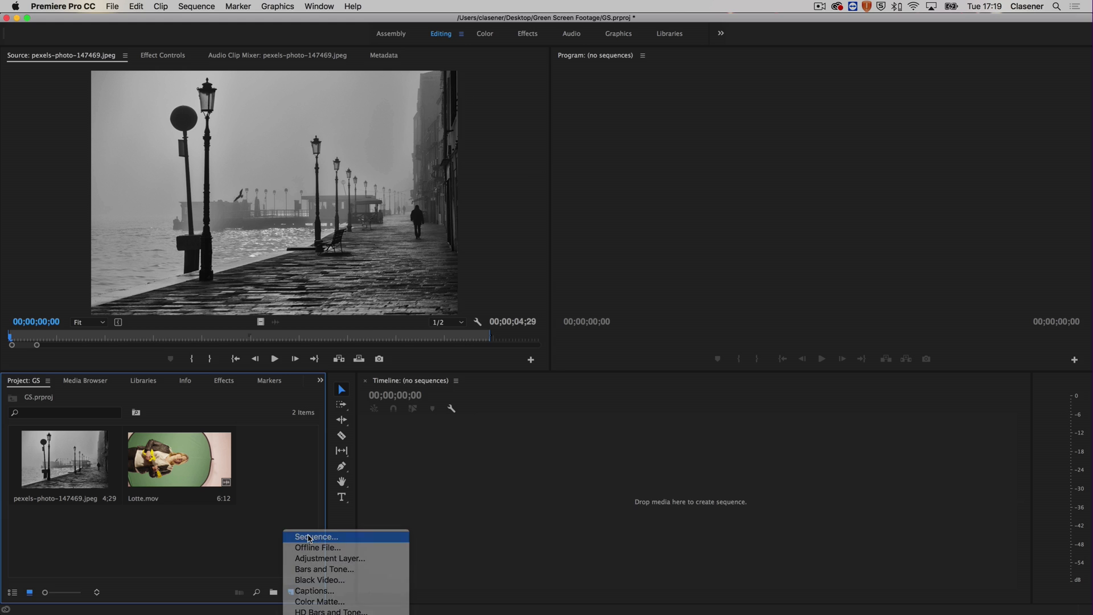
{"action": "left_click", "coordinate": [316, 537]}
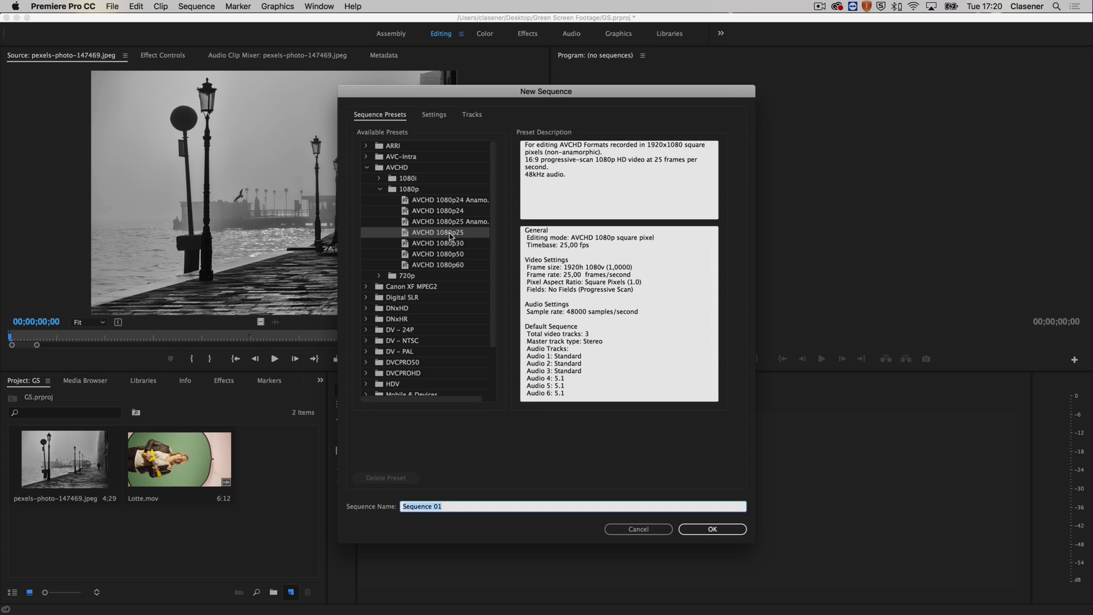
{"action": "mouse_move", "coordinate": [454, 238]}
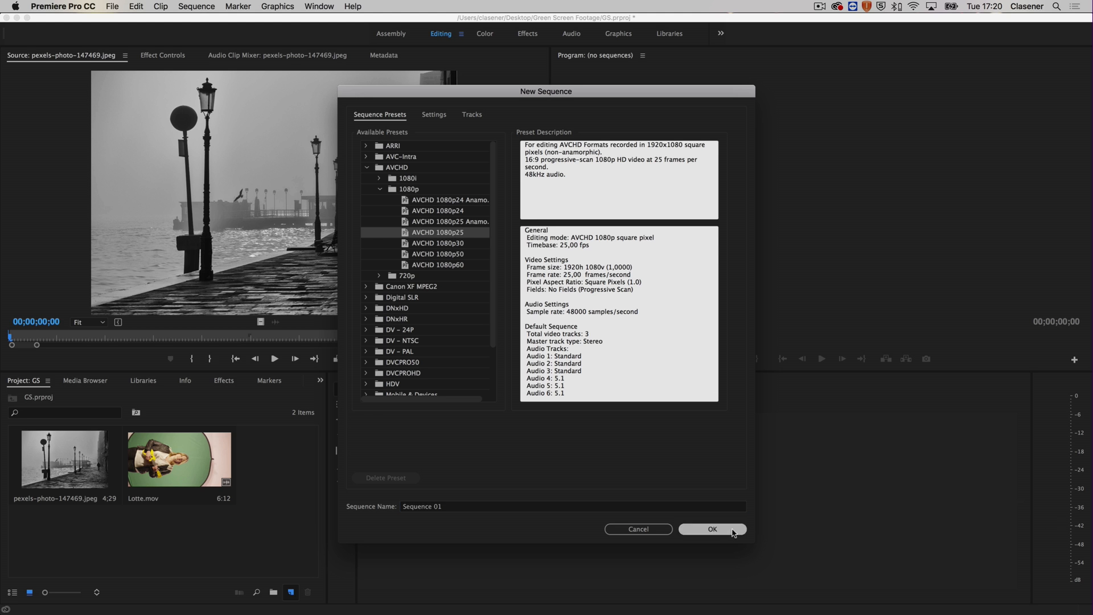
{"action": "left_click", "coordinate": [711, 528]}
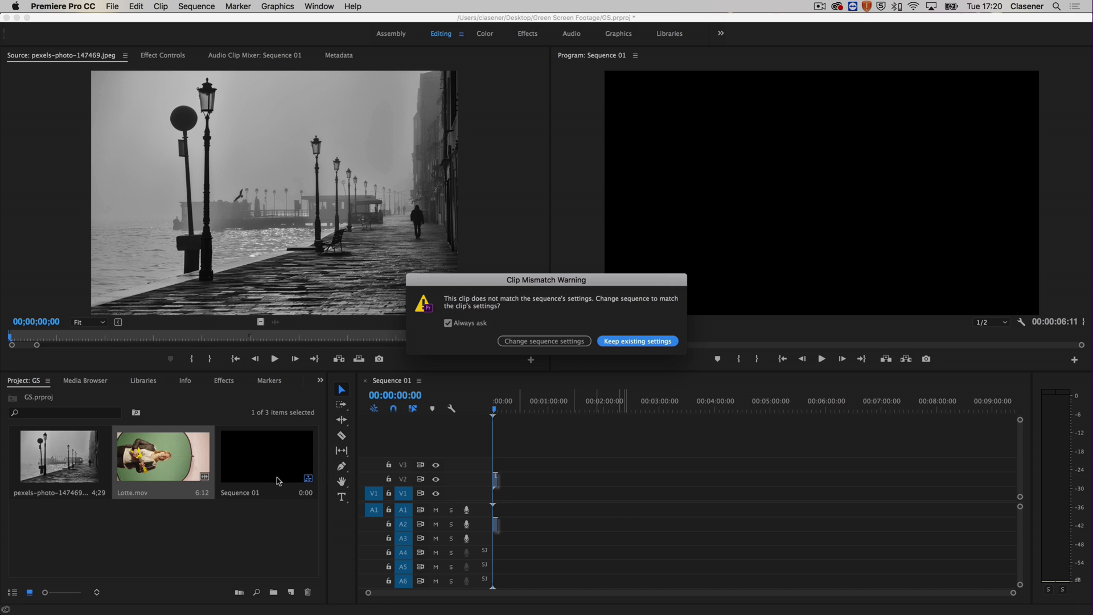
{"action": "mouse_move", "coordinate": [670, 491]}
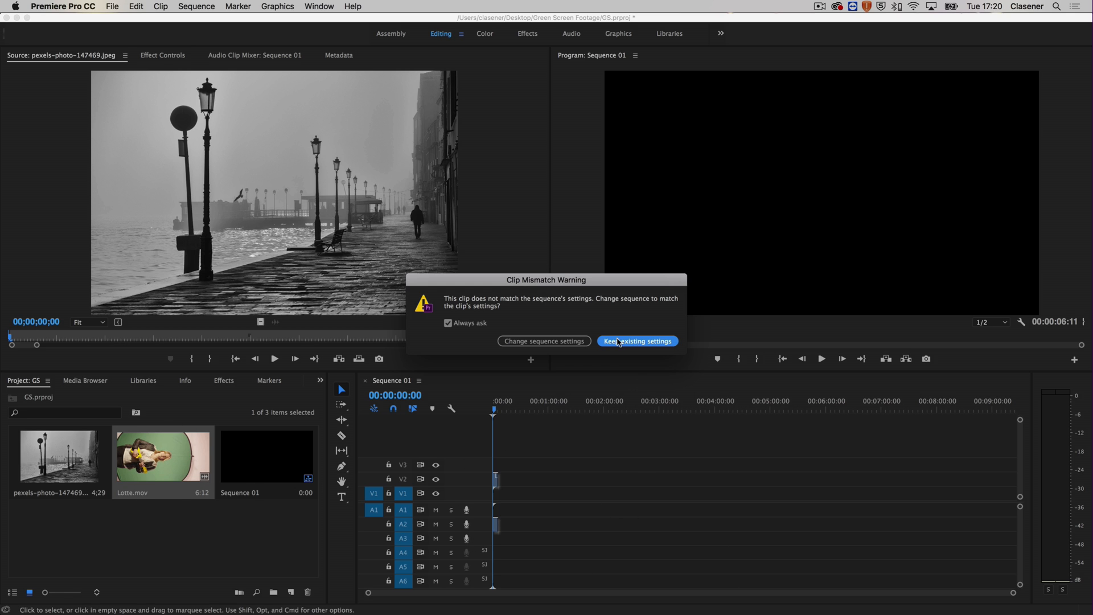
{"action": "mouse_move", "coordinate": [626, 341]}
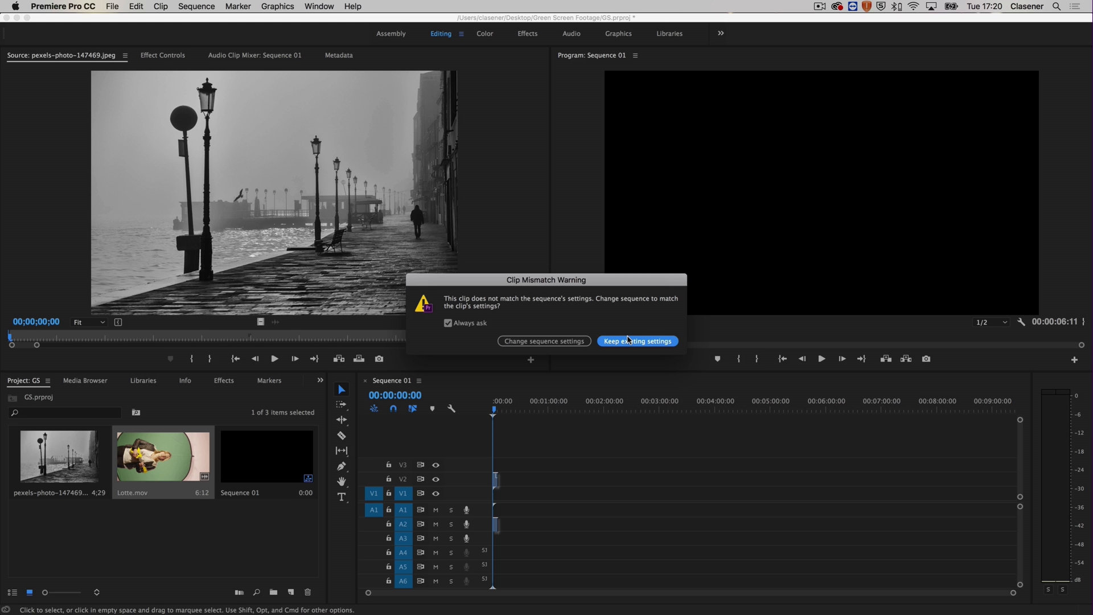
{"action": "mouse_move", "coordinate": [629, 346]}
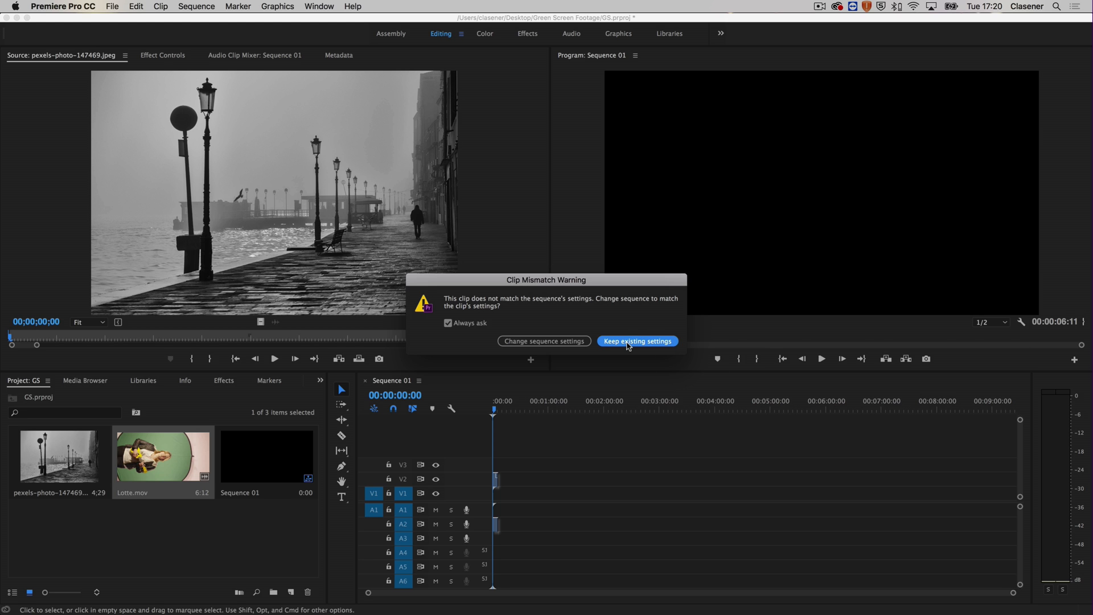
- Keep the sequence's existing settings for Lotte.mov and jump to a later frame
{"action": "left_click", "coordinate": [635, 340]}
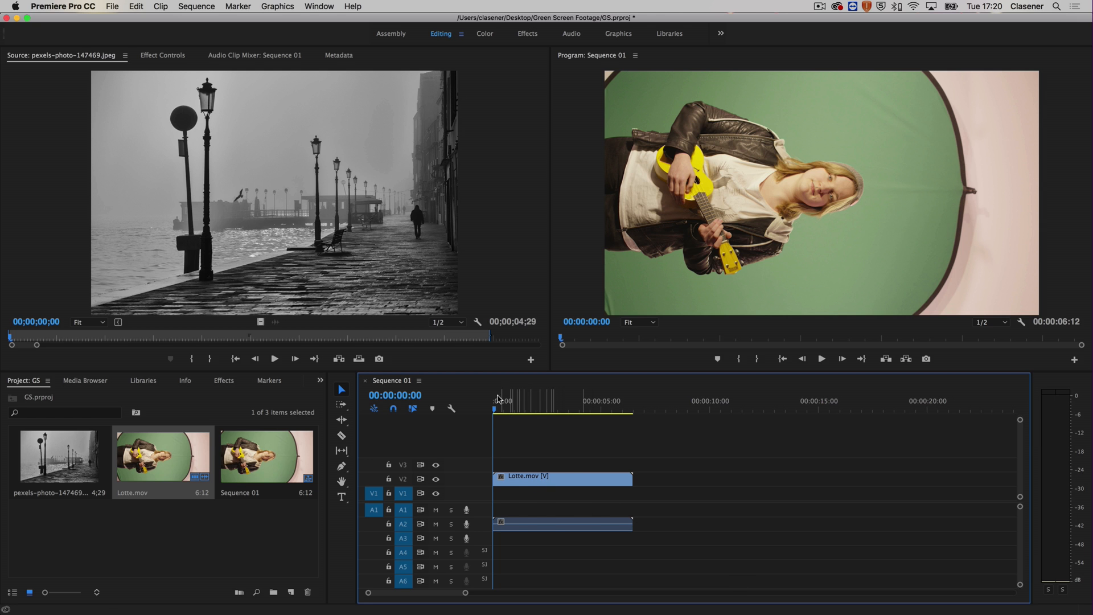
{"action": "left_click", "coordinate": [561, 401]}
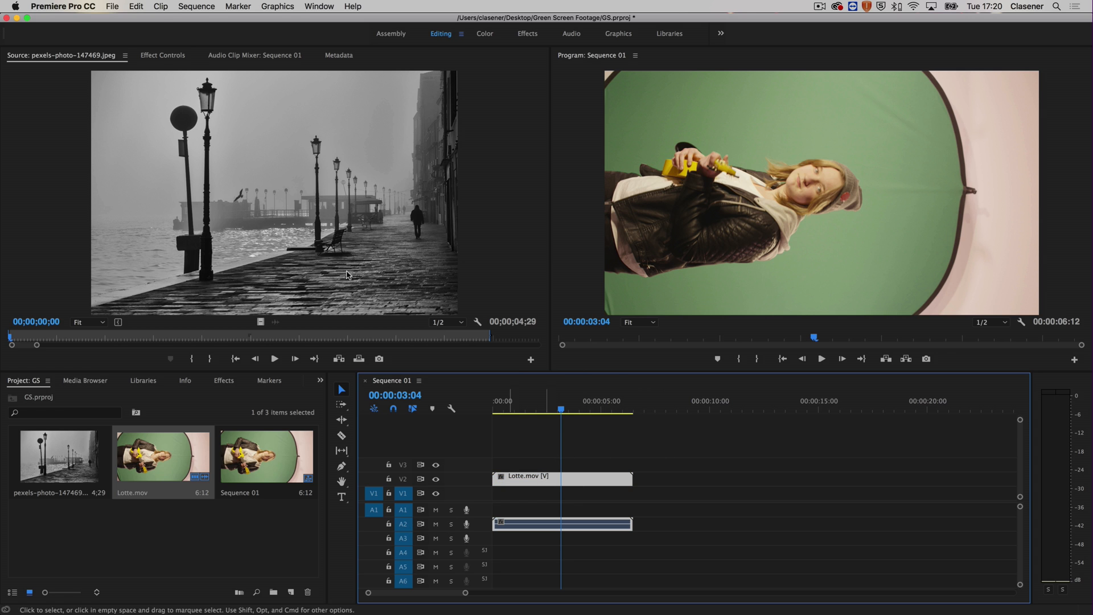
- In Motion, rotate Lotte.mov to -90°, scale it to 77% and position it at 1126.1, 293.3
{"action": "left_click", "coordinate": [163, 54]}
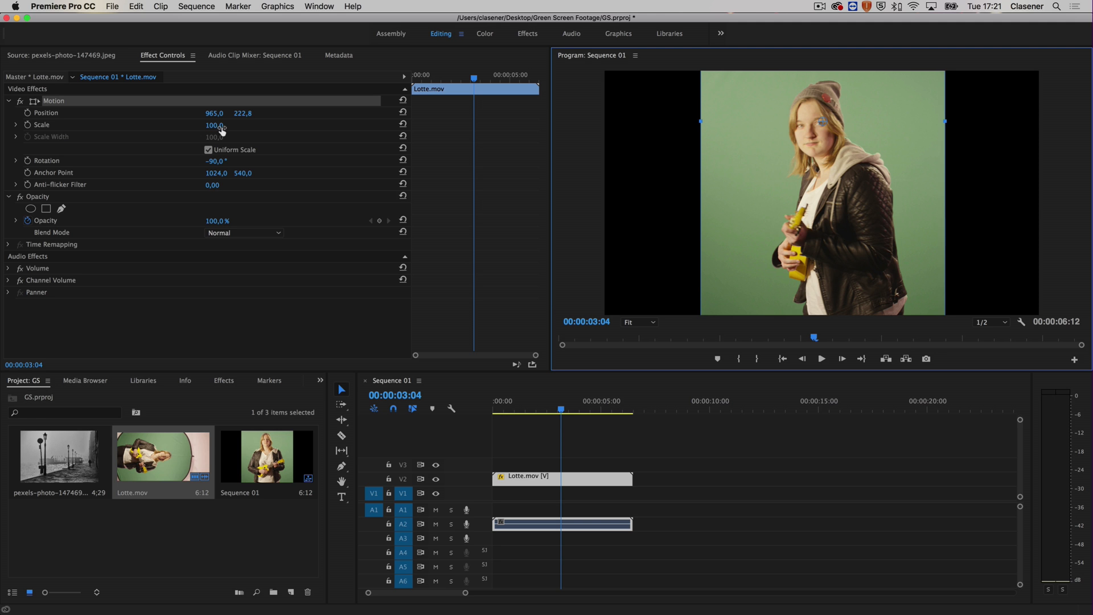
{"action": "left_click_drag", "start_coordinate": [216, 124], "coordinate": [198, 124]}
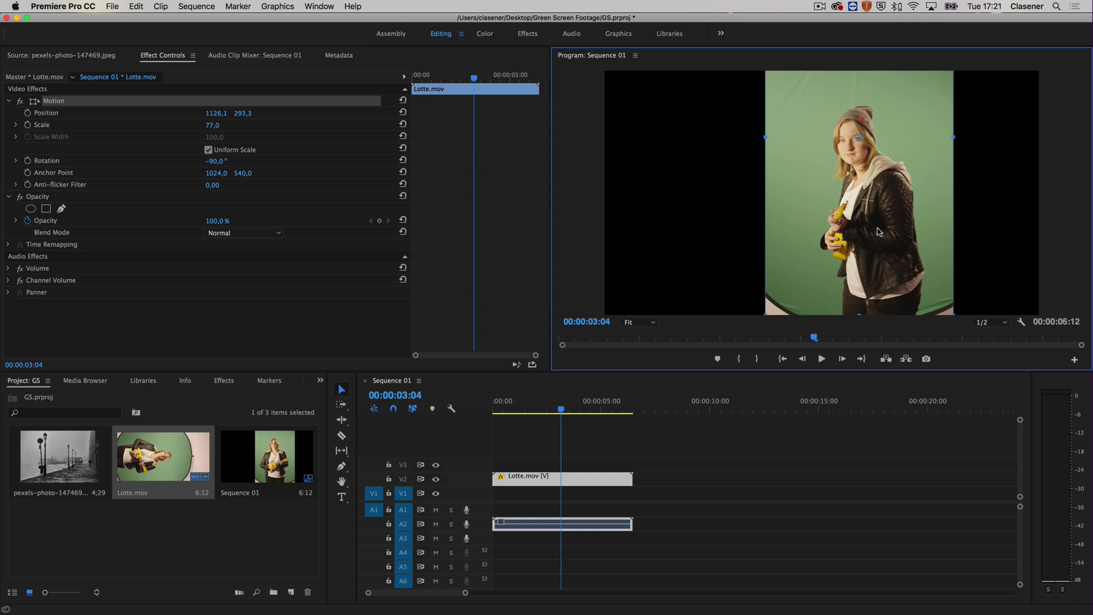
{"action": "mouse_move", "coordinate": [785, 264]}
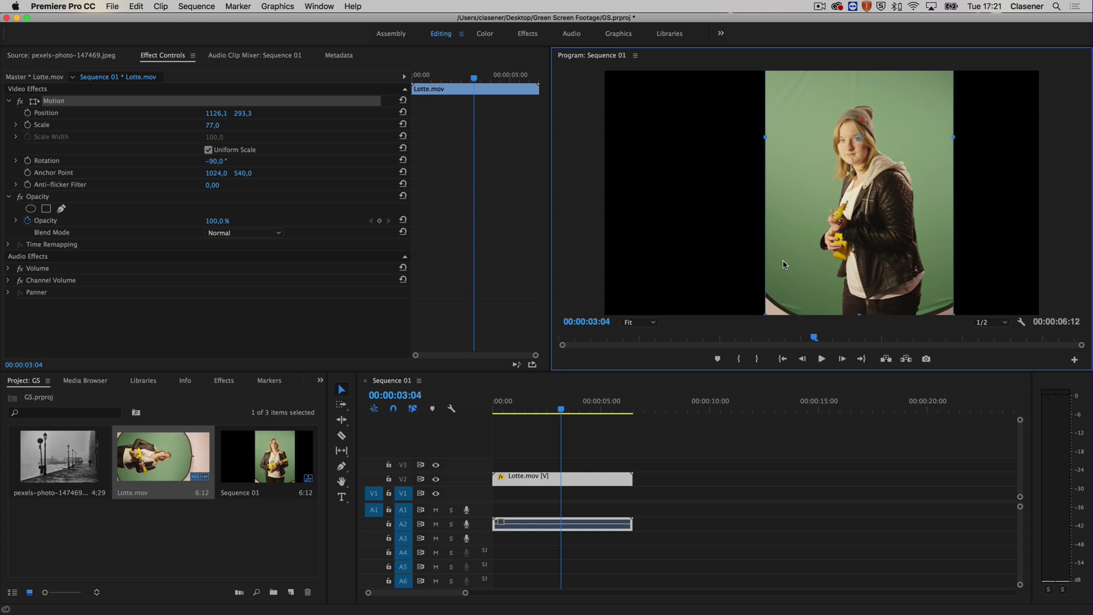
{"action": "mouse_move", "coordinate": [728, 284]}
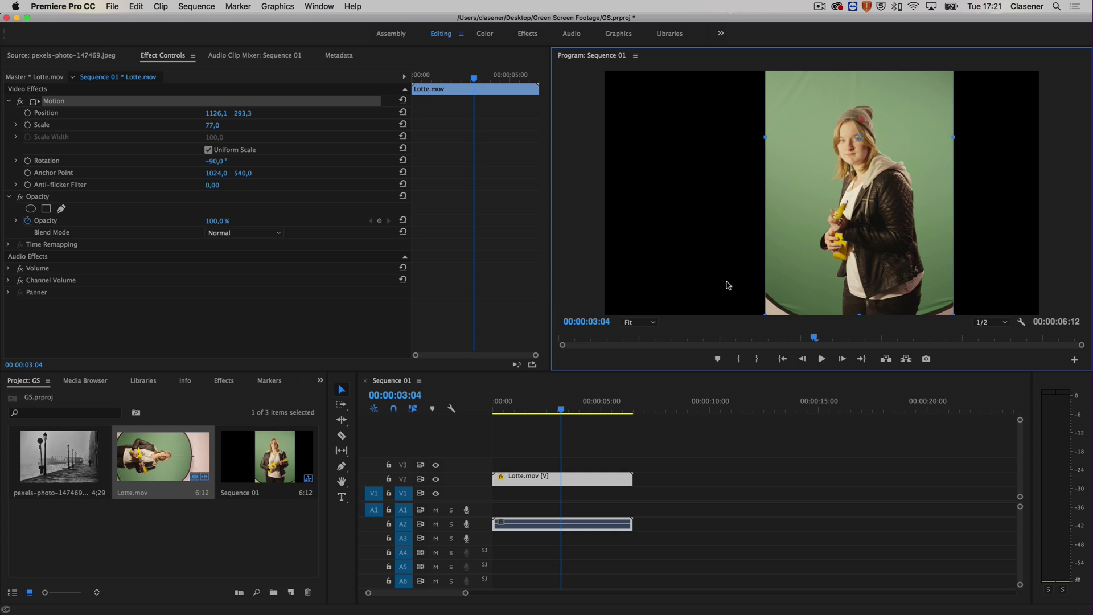
- Search the Effects library for "key" to find Ultra Key under Keying
{"action": "left_click", "coordinate": [224, 380]}
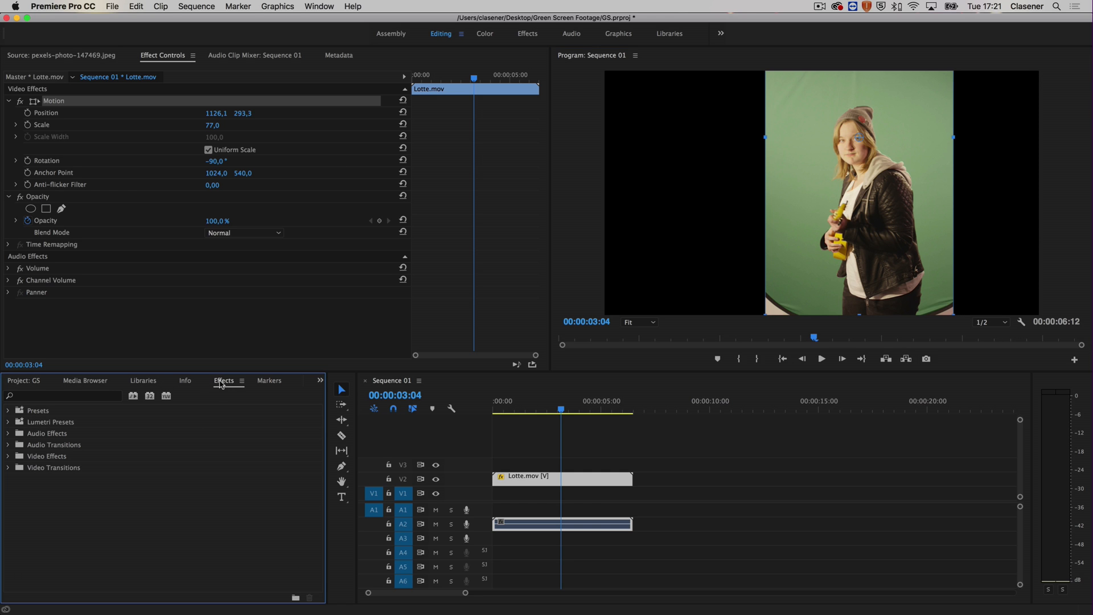
{"action": "left_click", "coordinate": [63, 396]}
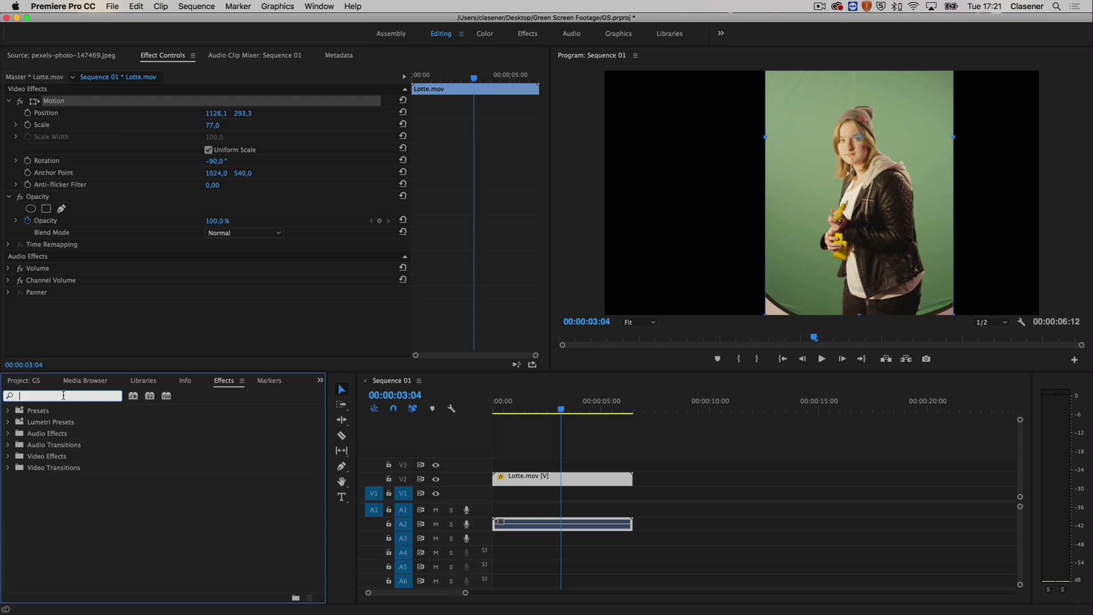
{"action": "type", "text": "key"}
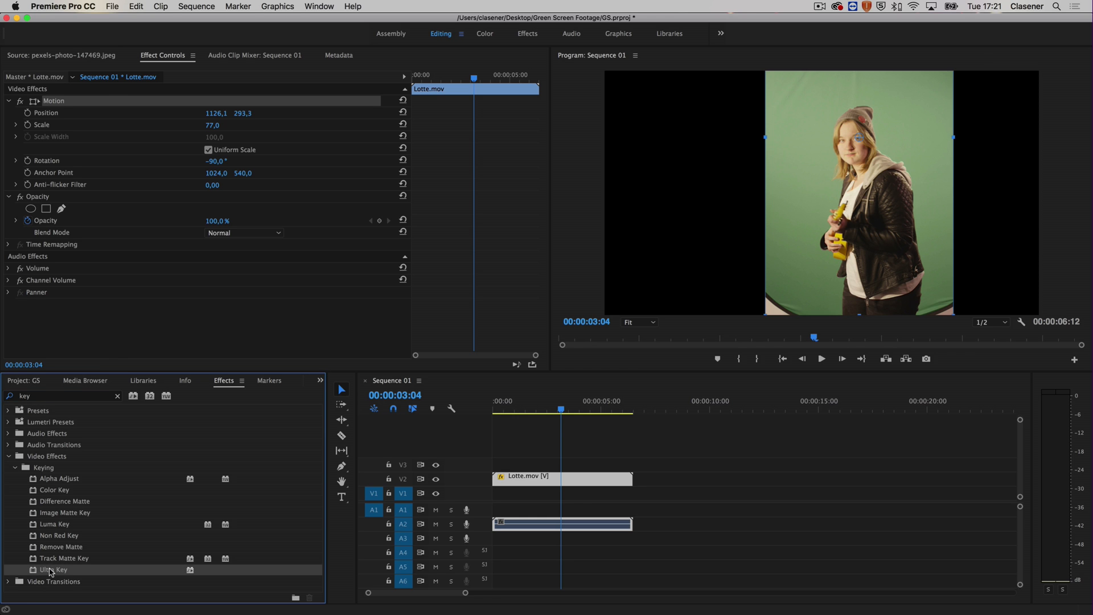
{"action": "mouse_move", "coordinate": [150, 549]}
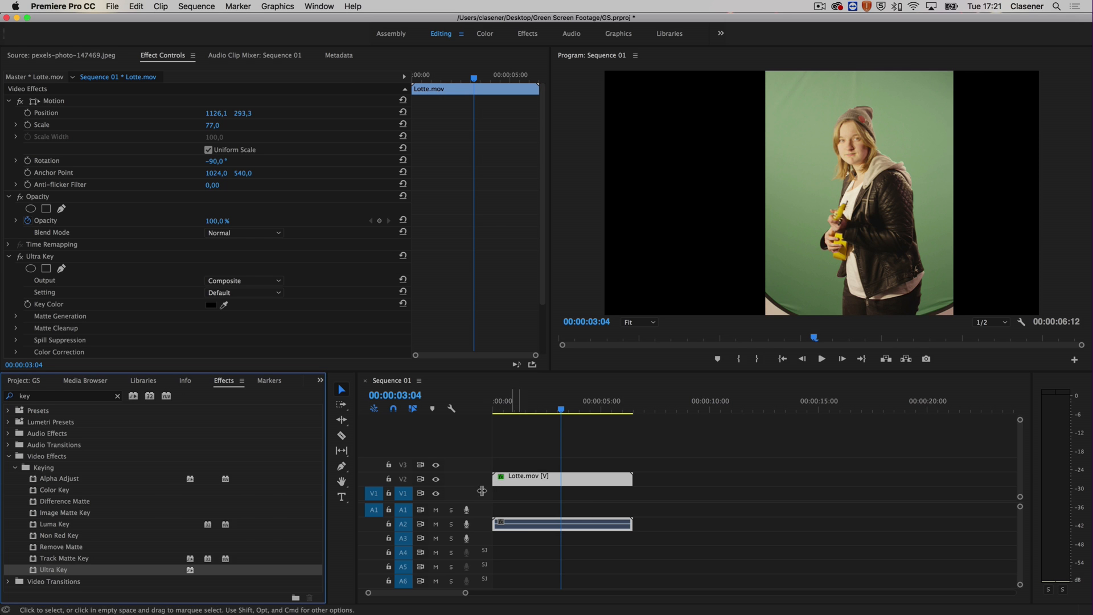
{"action": "mouse_move", "coordinate": [535, 485]}
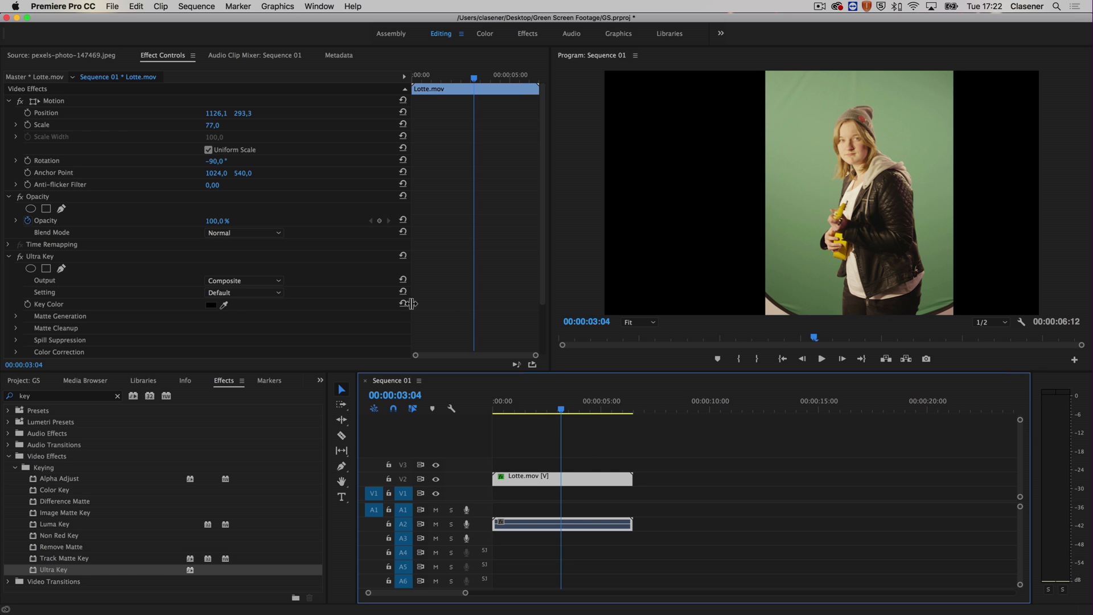
{"action": "mouse_move", "coordinate": [230, 310]}
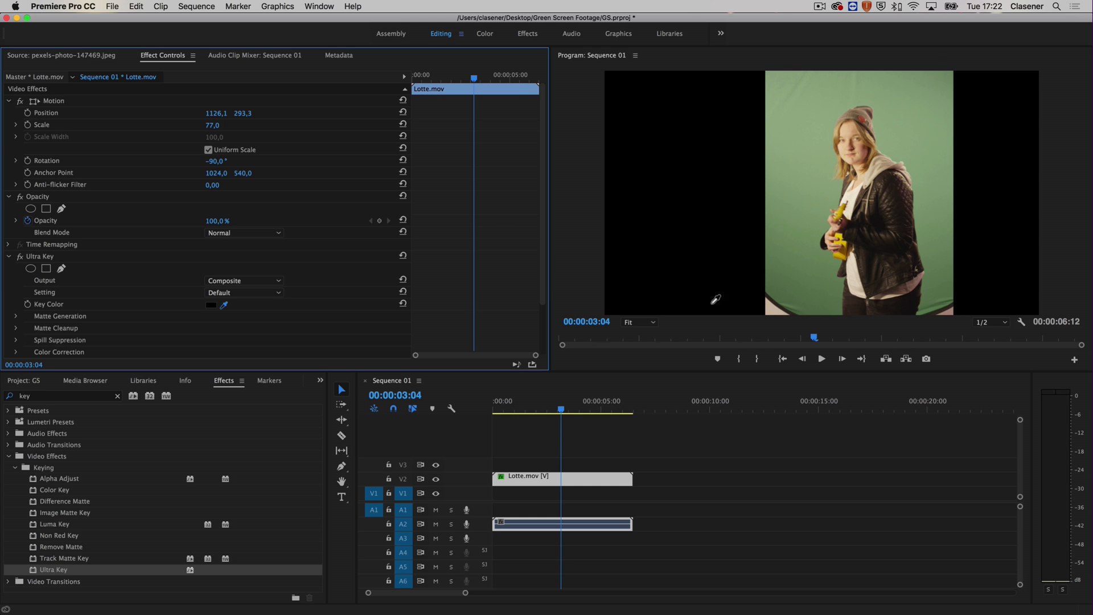
- Sample the green backdrop in the Program Monitor as the Ultra Key colour
{"action": "left_click", "coordinate": [796, 251]}
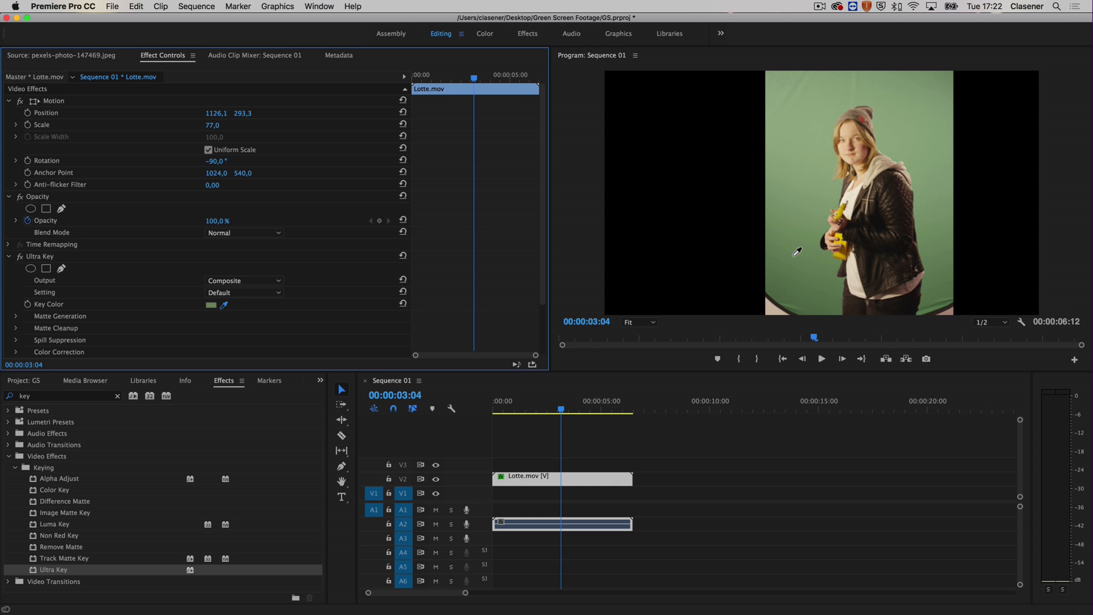
{"action": "mouse_move", "coordinate": [802, 259]}
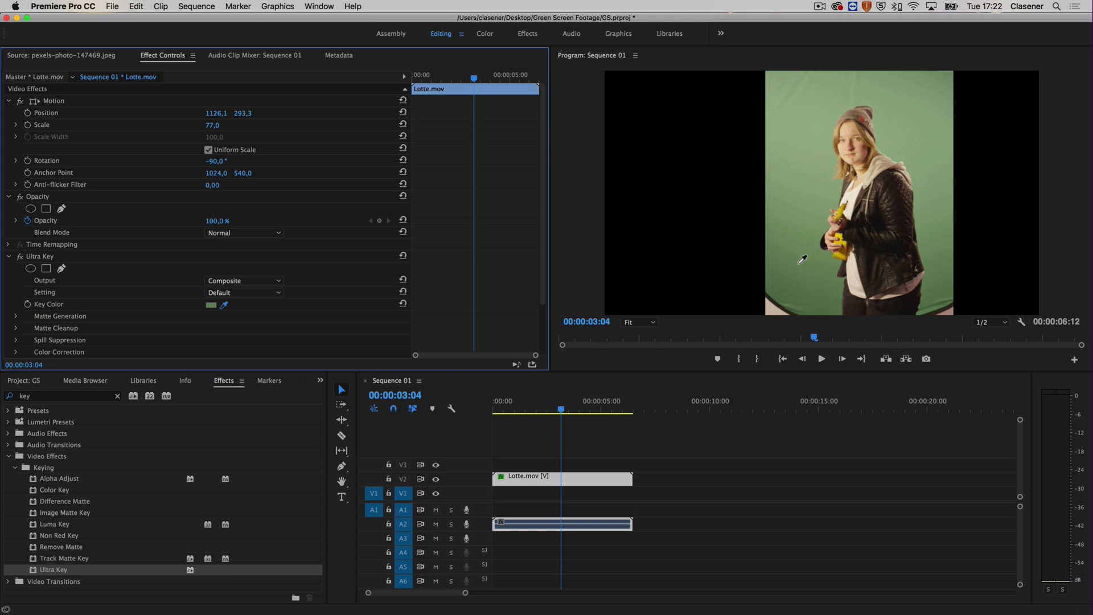
{"action": "mouse_move", "coordinate": [798, 260]}
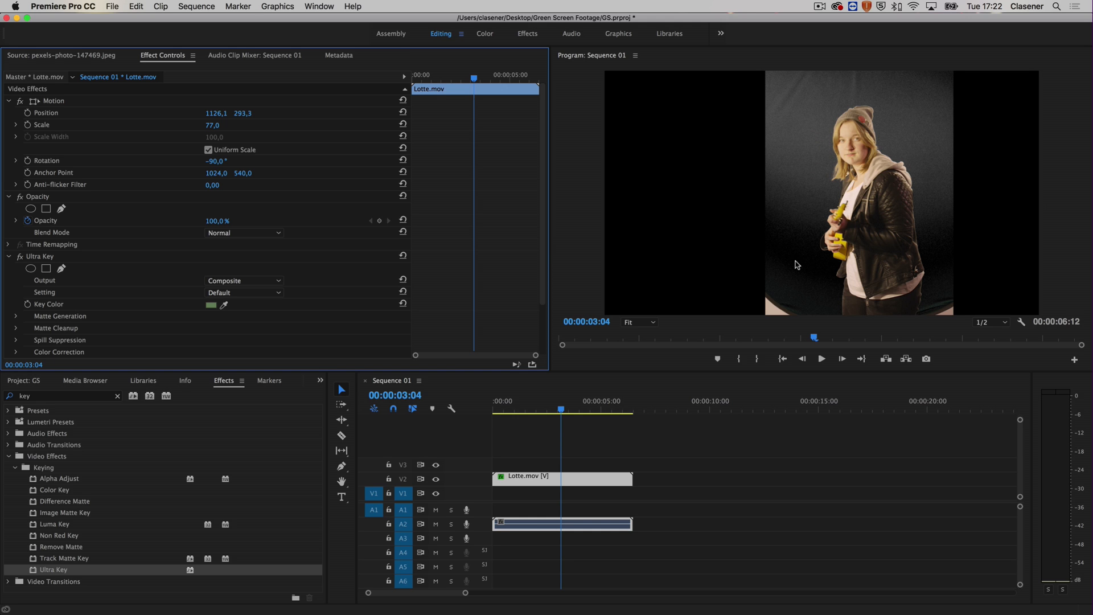
{"action": "mouse_move", "coordinate": [802, 205]}
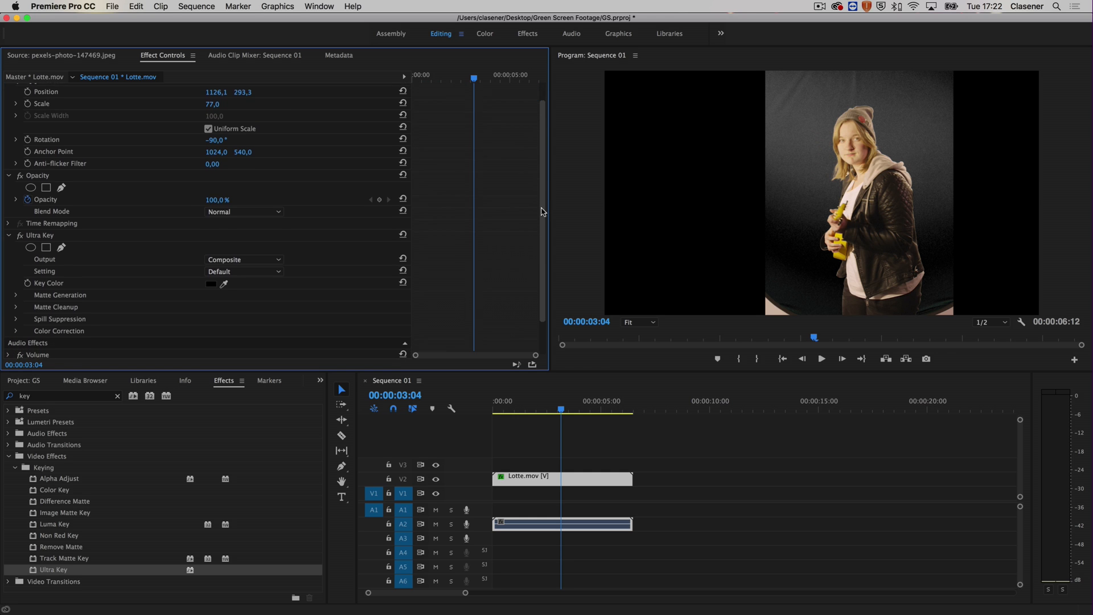
{"action": "scroll", "scroll_direction": "down", "scroll_amount": 3}
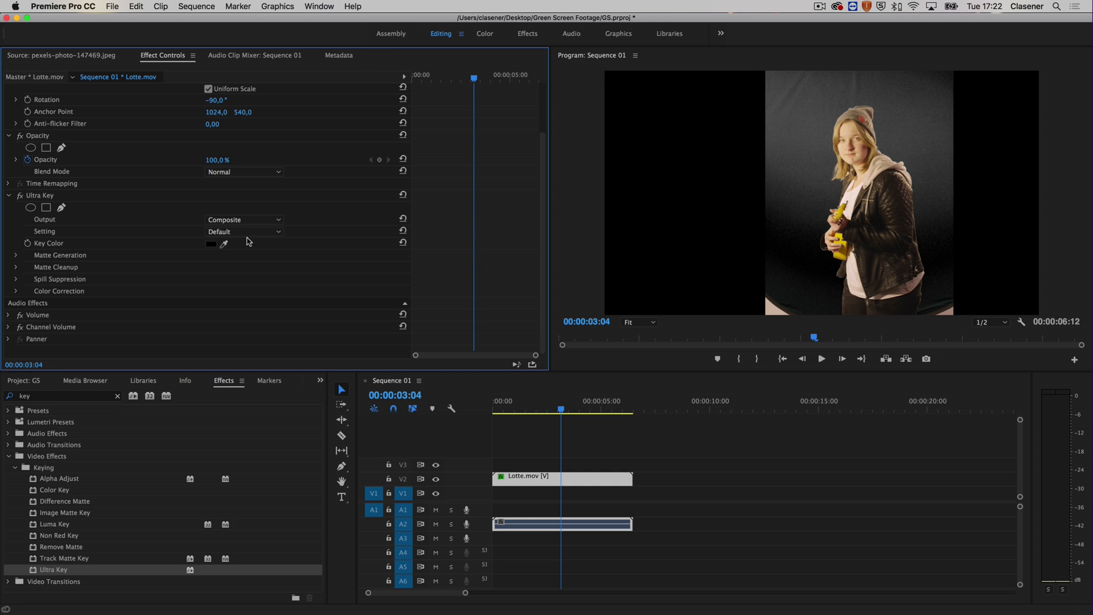
{"action": "left_click", "coordinate": [243, 231]}
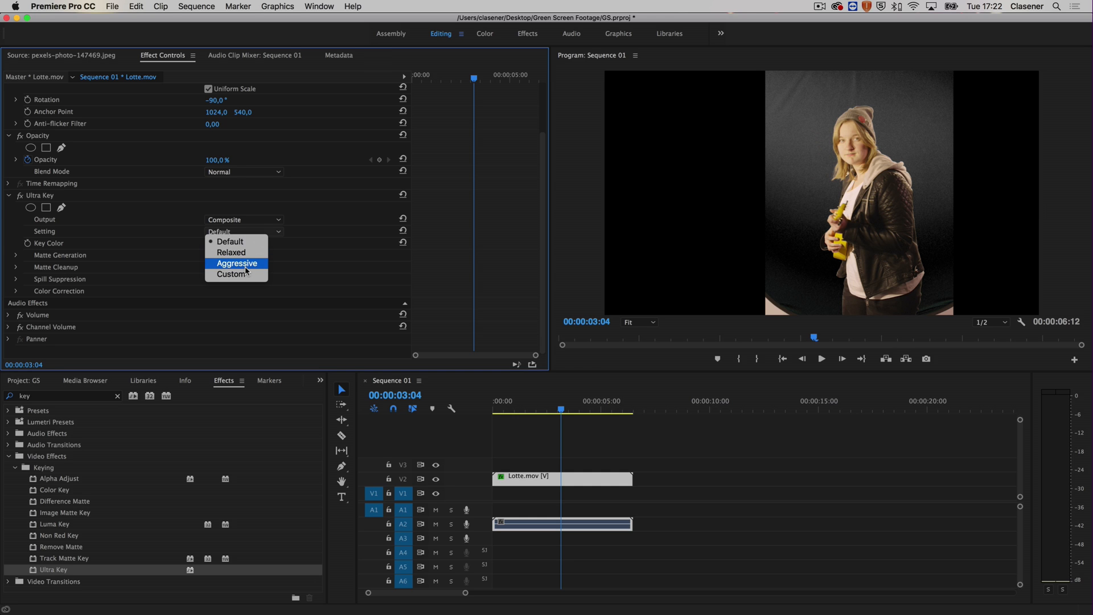
{"action": "left_click", "coordinate": [237, 263]}
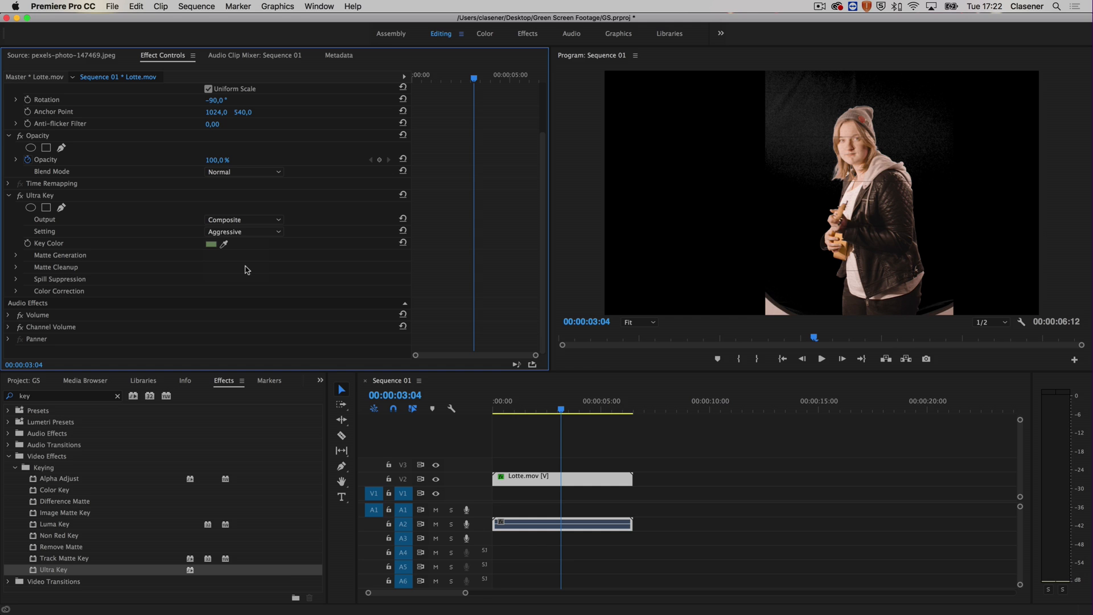
{"action": "mouse_move", "coordinate": [853, 205]}
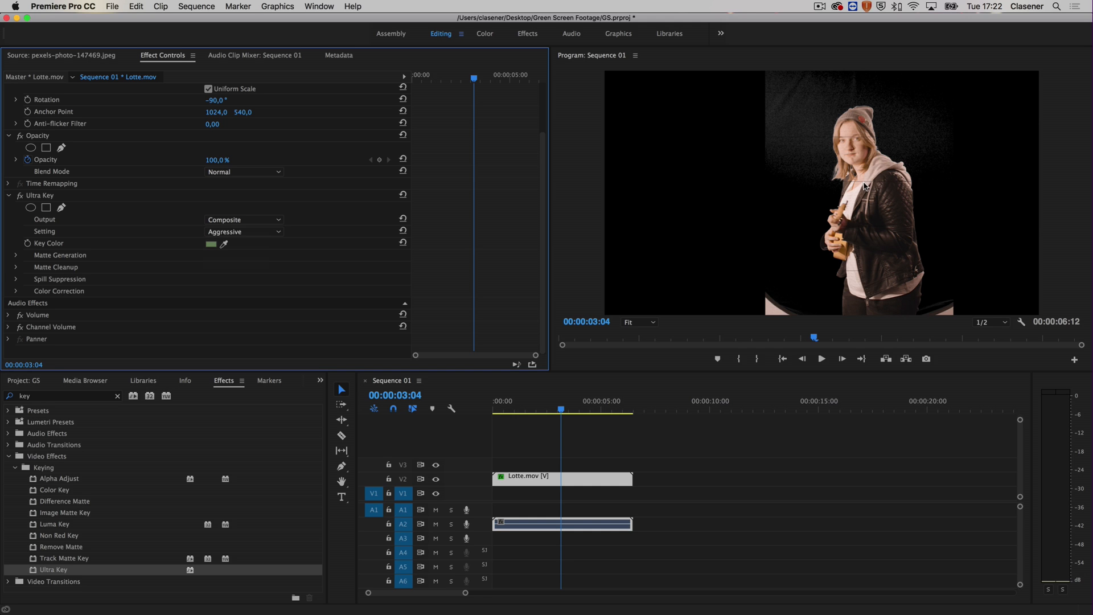
{"action": "mouse_move", "coordinate": [746, 211]}
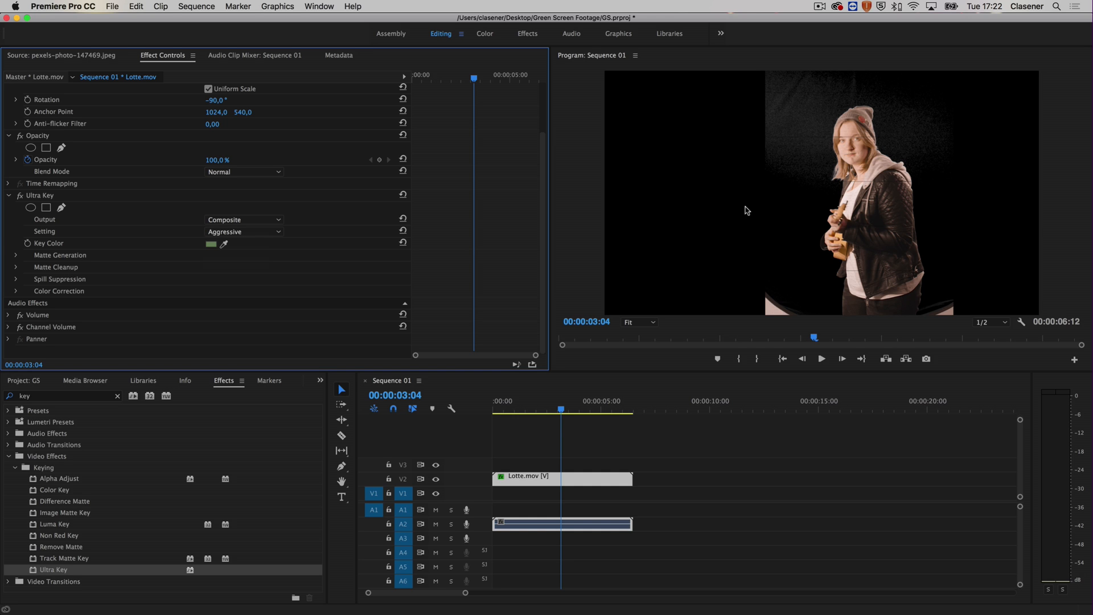
{"action": "left_click", "coordinate": [242, 231]}
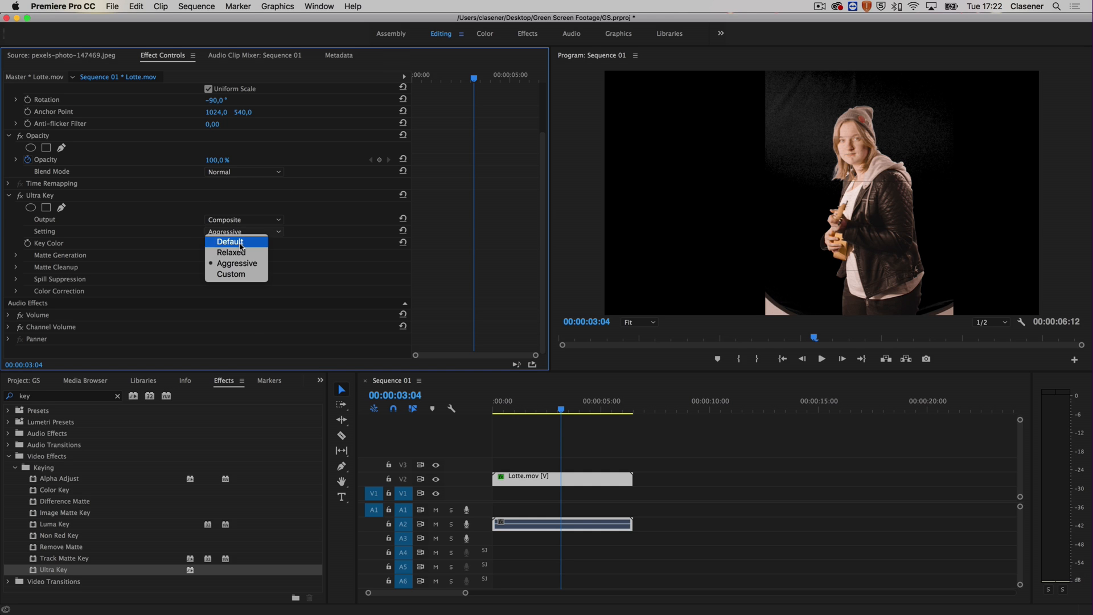
{"action": "left_click", "coordinate": [232, 251]}
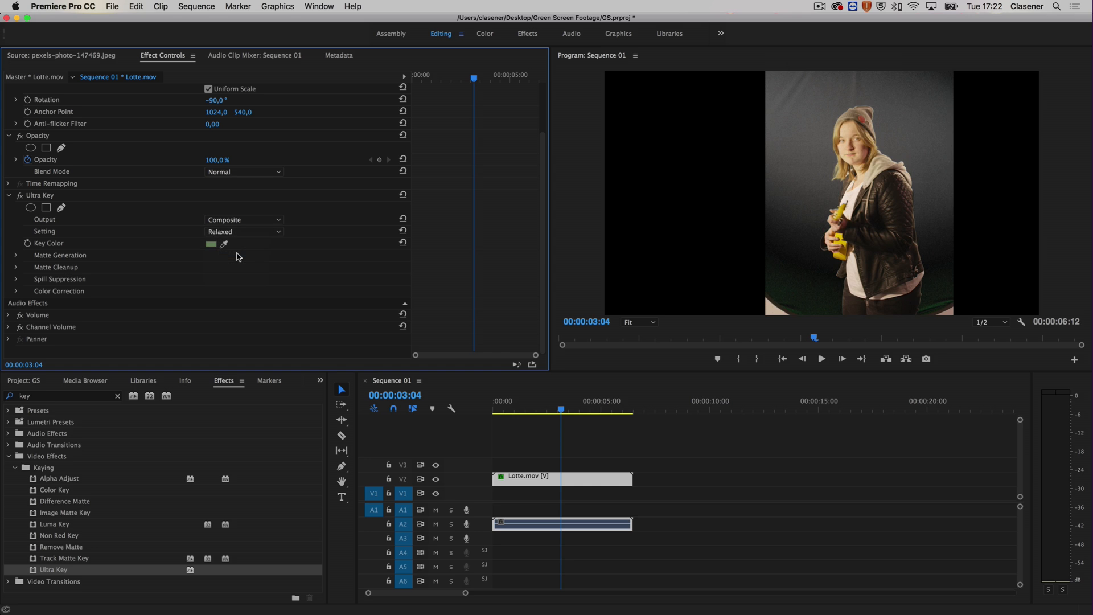
{"action": "left_click", "coordinate": [242, 231]}
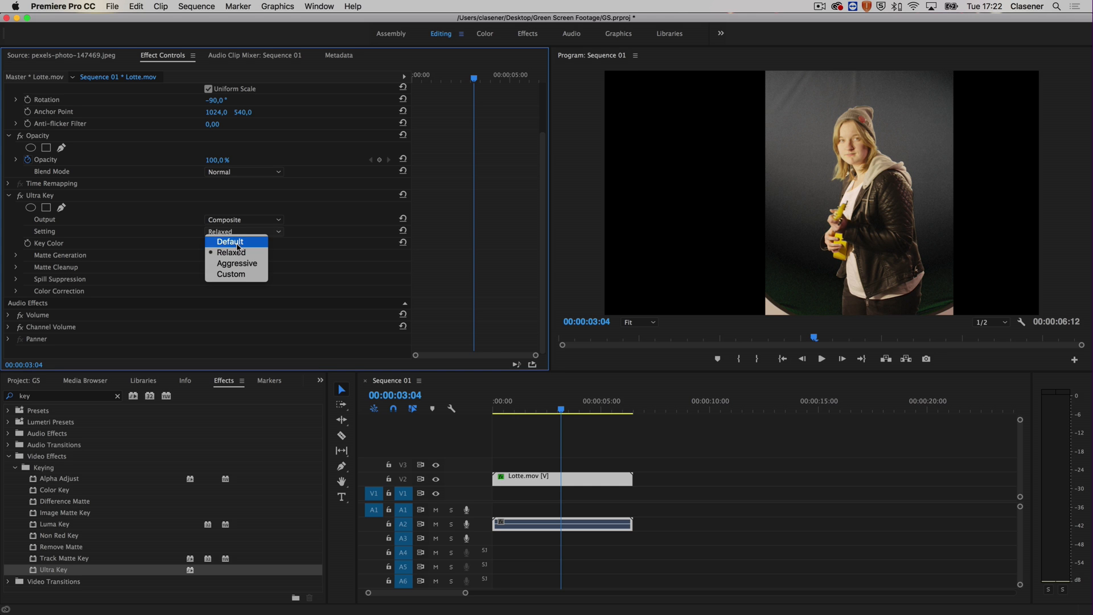
{"action": "left_click", "coordinate": [230, 241]}
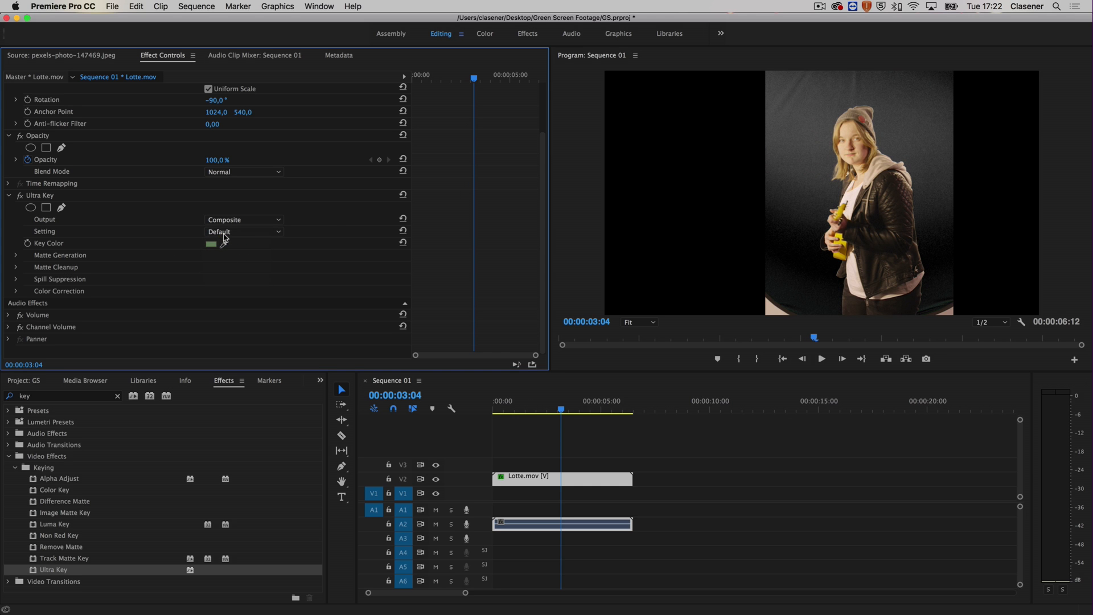
{"action": "mouse_move", "coordinate": [545, 170]}
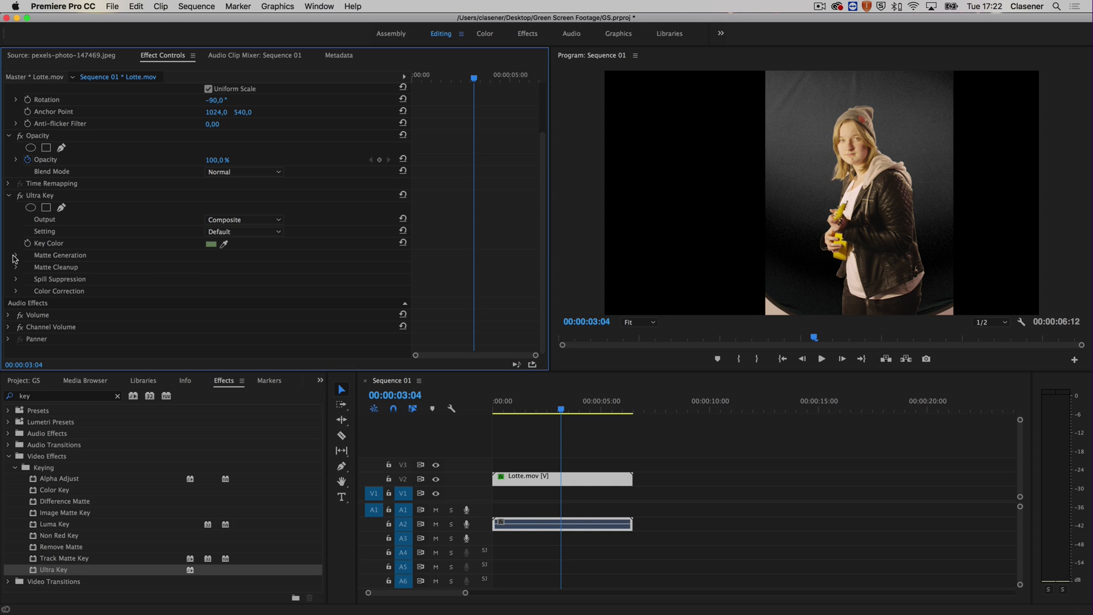
- Set Matte Generation to Transparency 53, Pedestal 51 and Highlight 3
{"action": "left_click", "coordinate": [16, 255]}
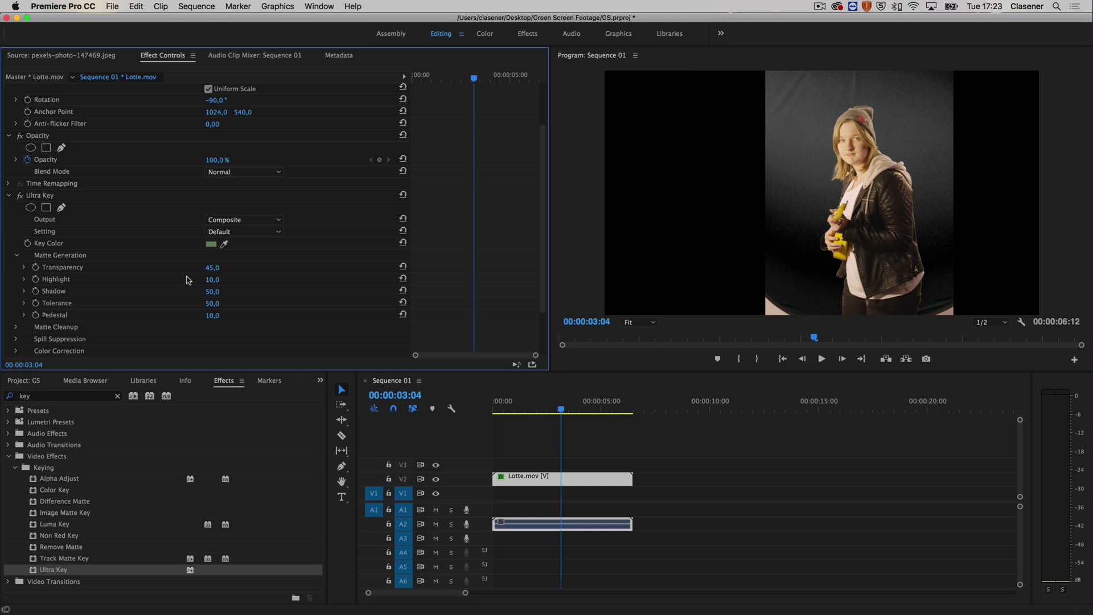
{"action": "mouse_move", "coordinate": [181, 273]}
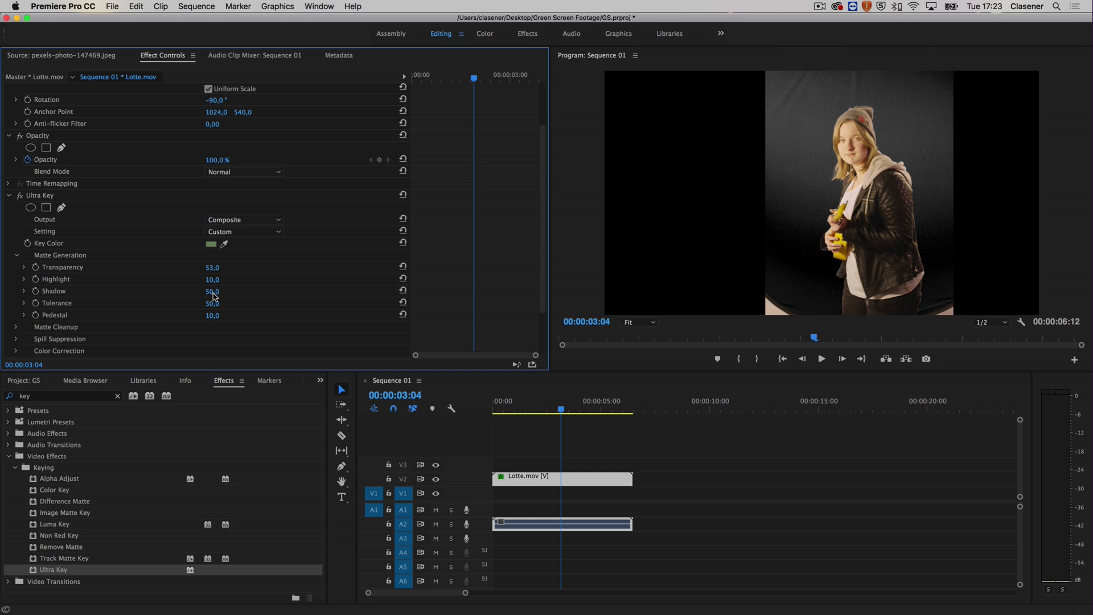
{"action": "mouse_move", "coordinate": [78, 324]}
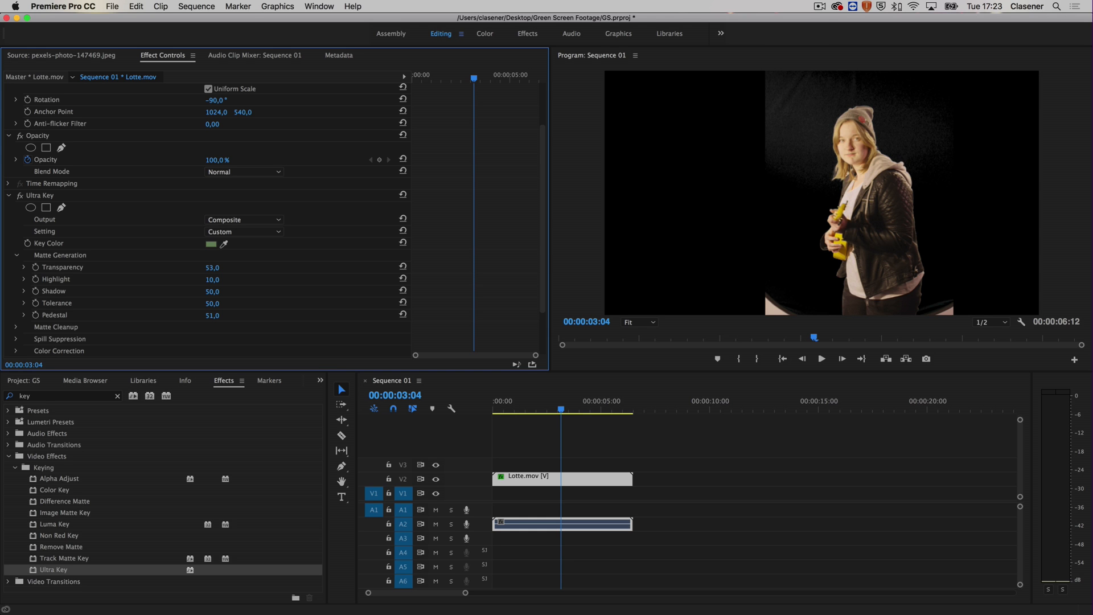
{"action": "left_click", "coordinate": [213, 279]}
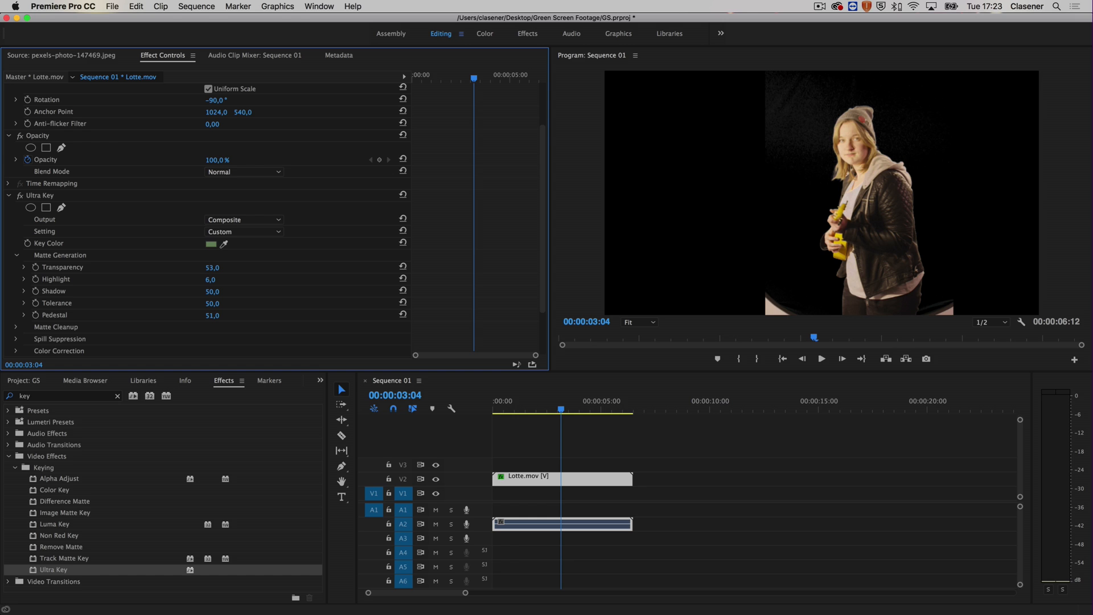
{"action": "left_click", "coordinate": [211, 279]}
{"action": "type", "text": "3"}
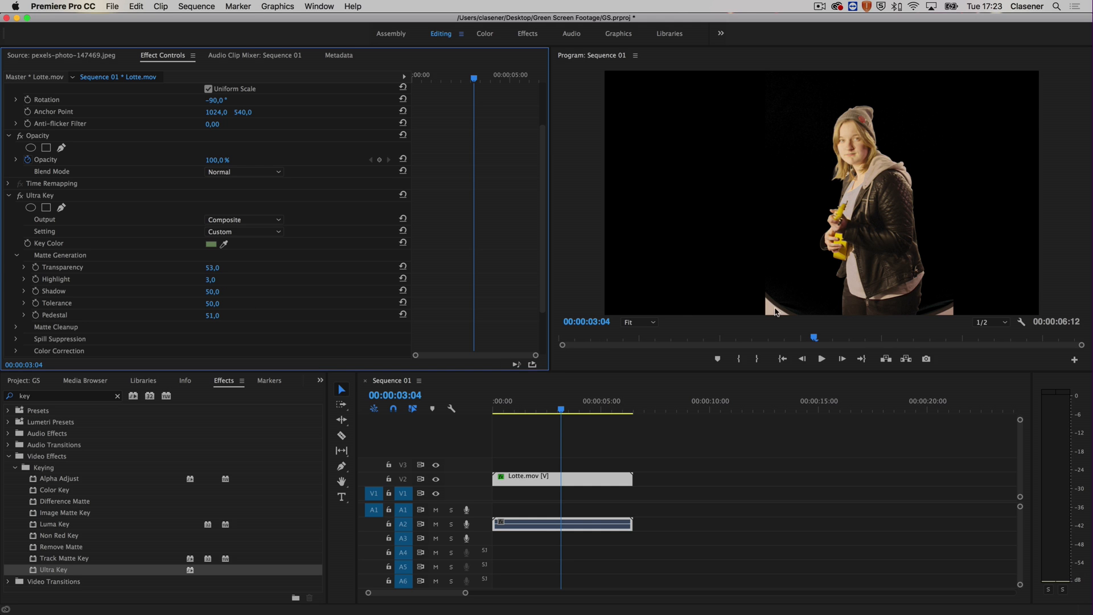
{"action": "mouse_move", "coordinate": [916, 308]}
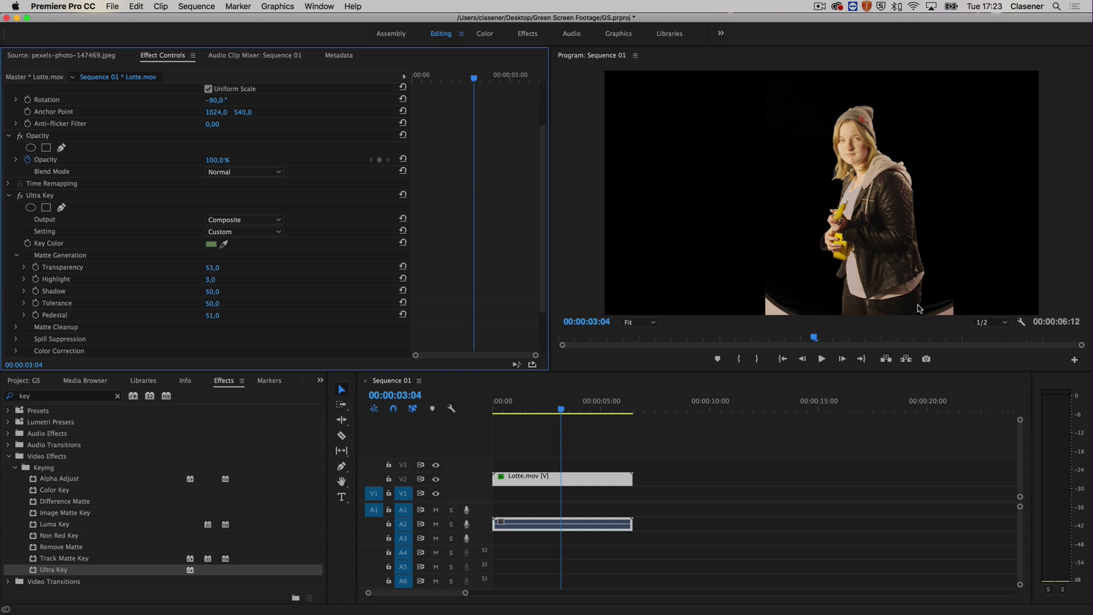
{"action": "mouse_move", "coordinate": [543, 241]}
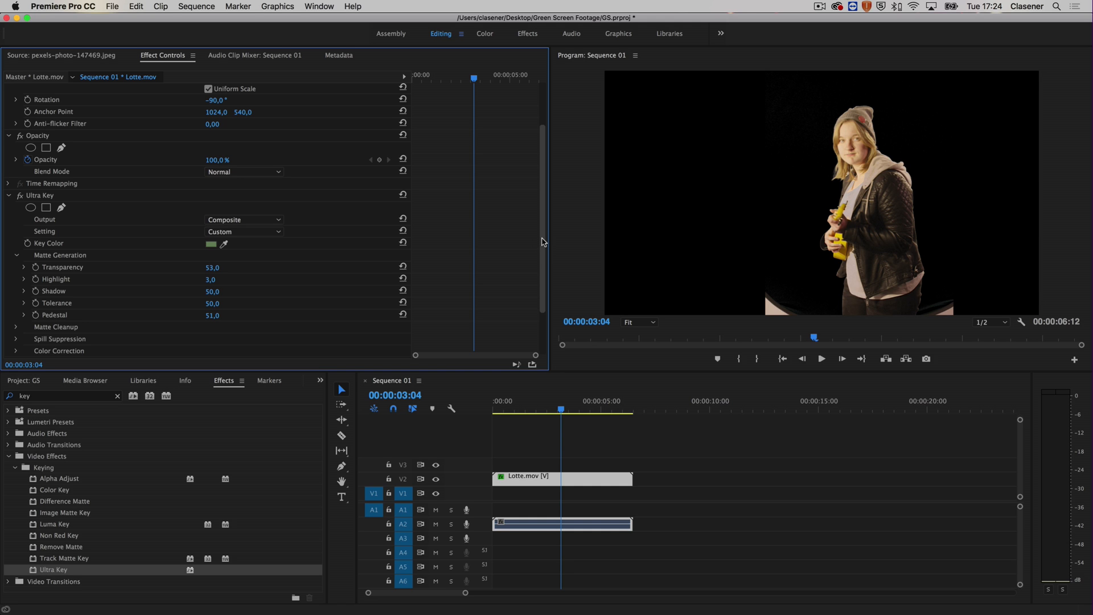
{"action": "mouse_move", "coordinate": [30, 206]}
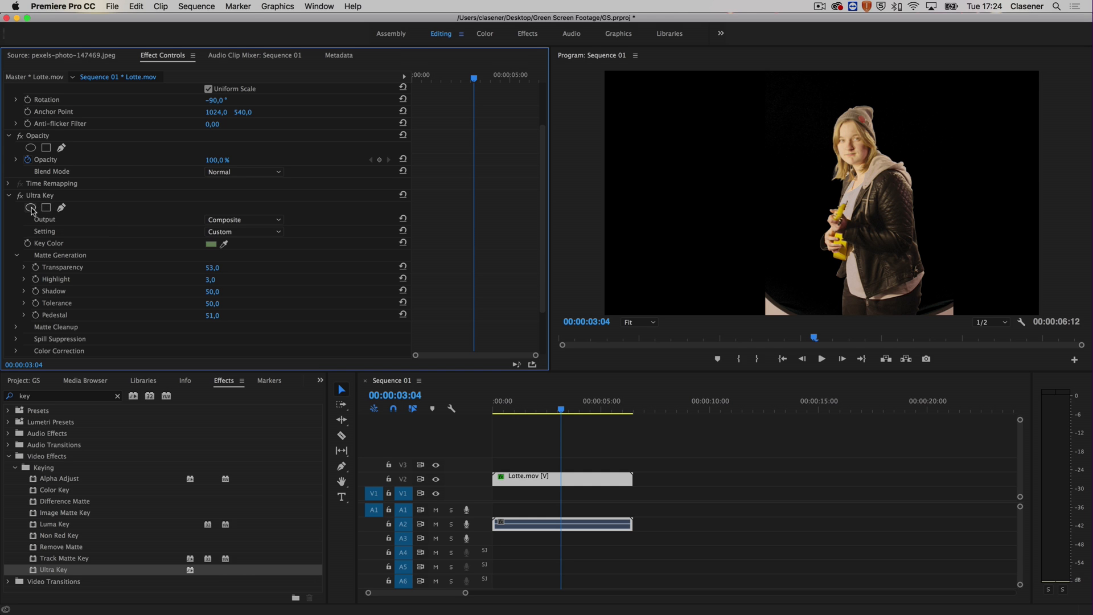
{"action": "mouse_move", "coordinate": [45, 207]}
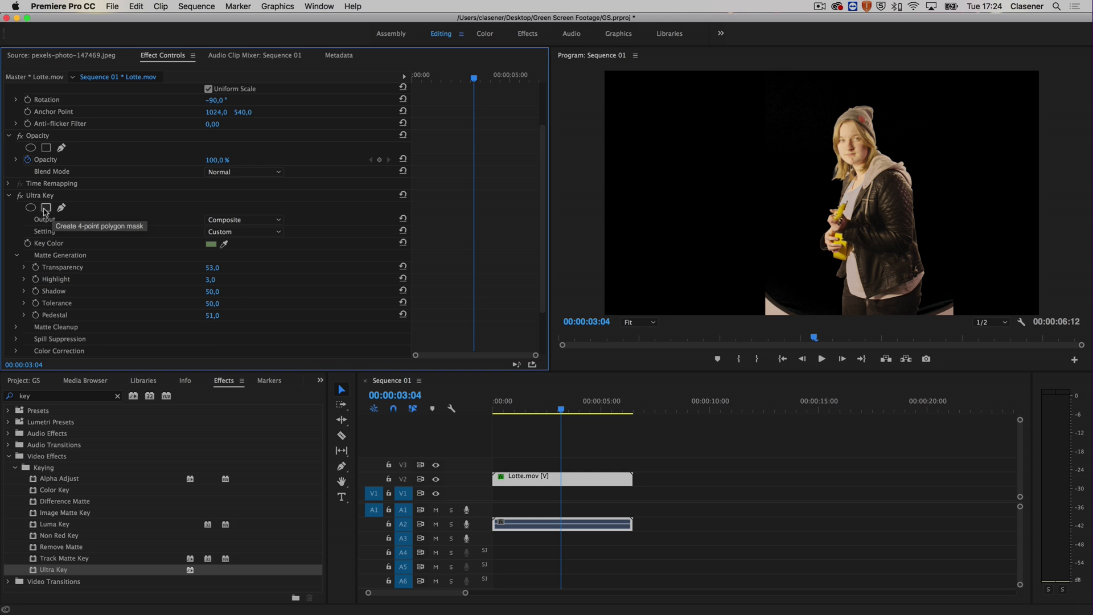
- Select Mask (1) under Ultra Key and delete it
{"action": "left_click", "coordinate": [46, 207]}
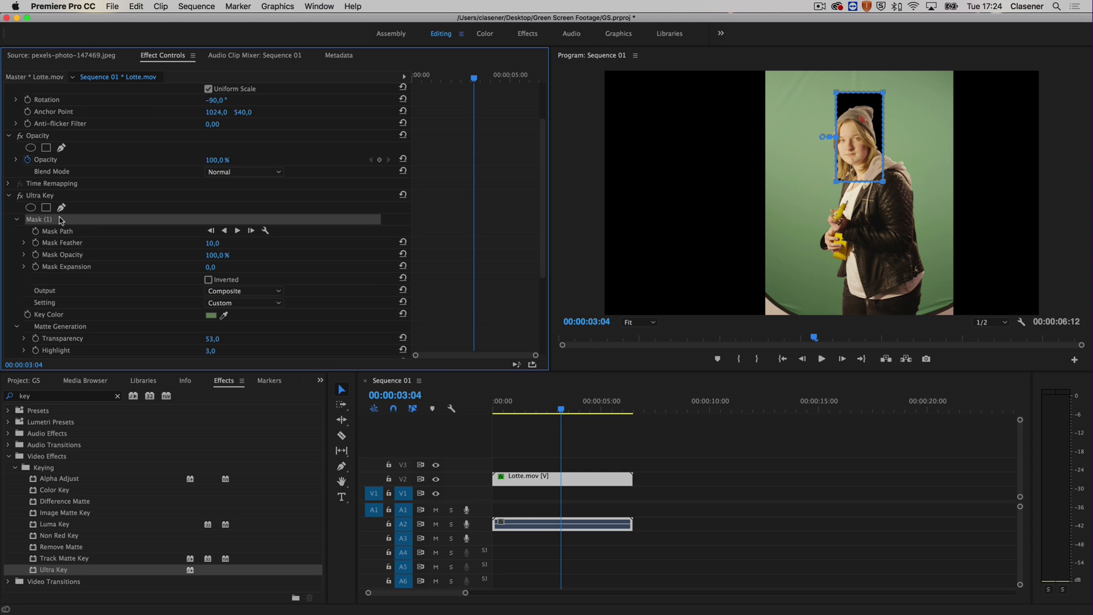
{"action": "mouse_move", "coordinate": [799, 220]}
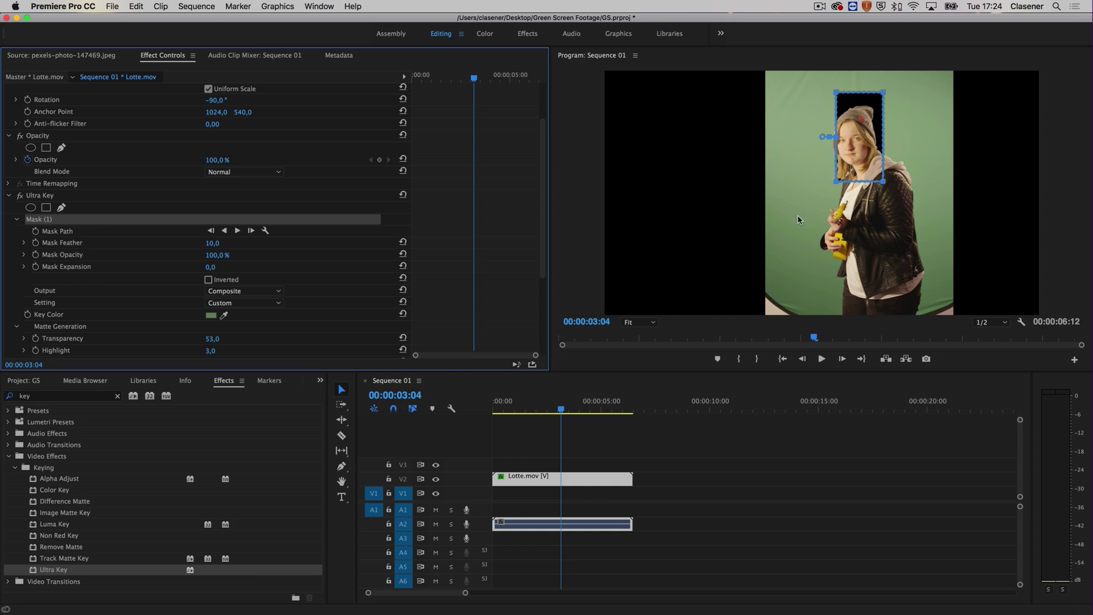
{"action": "mouse_move", "coordinate": [818, 100]}
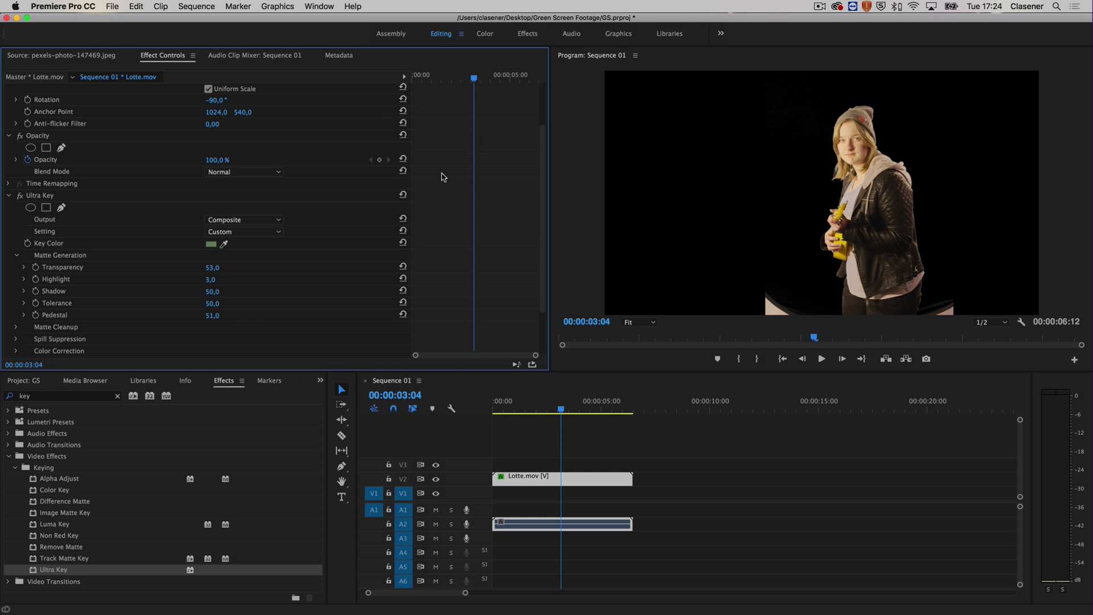
- Add a four-point polygon mask under Opacity outlining the woman's body
{"action": "left_click", "coordinate": [37, 135]}
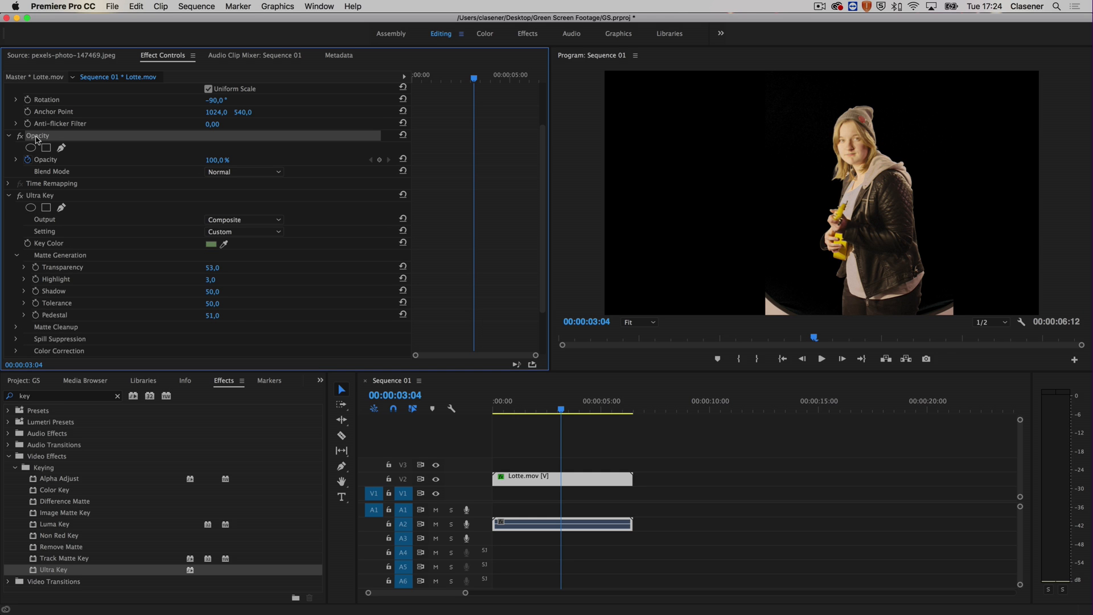
{"action": "mouse_move", "coordinate": [46, 148]}
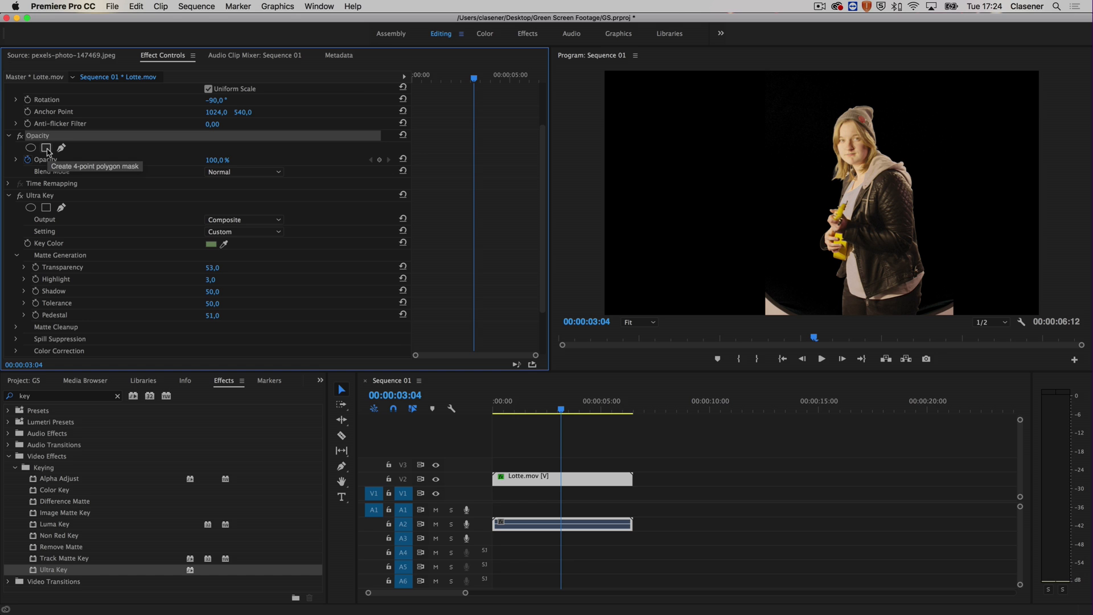
{"action": "left_click", "coordinate": [46, 147]}
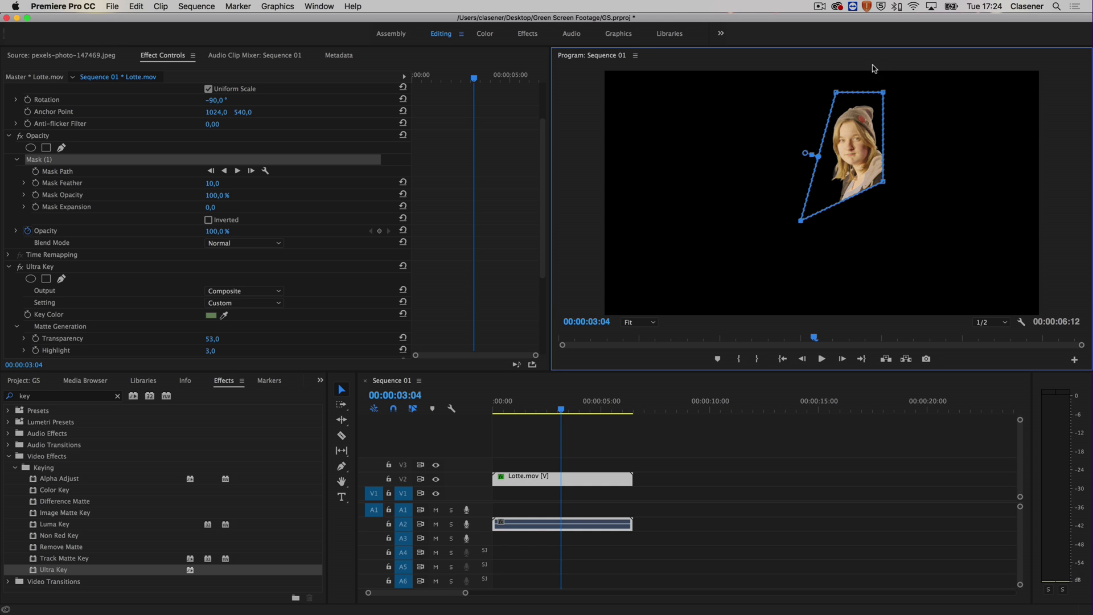
{"action": "mouse_move", "coordinate": [825, 194]}
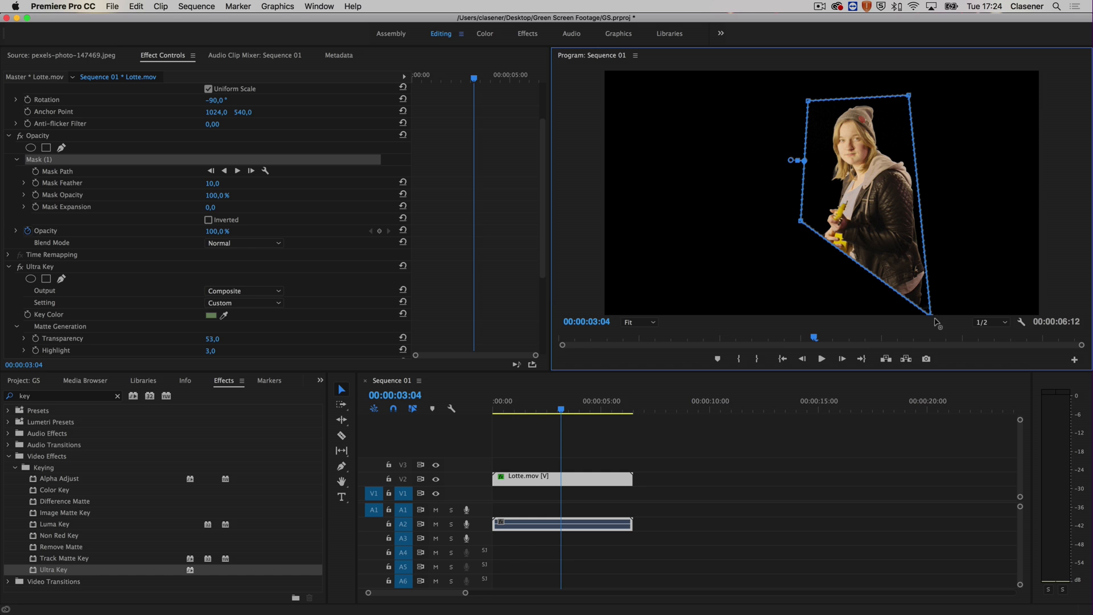
{"action": "mouse_move", "coordinate": [932, 278]}
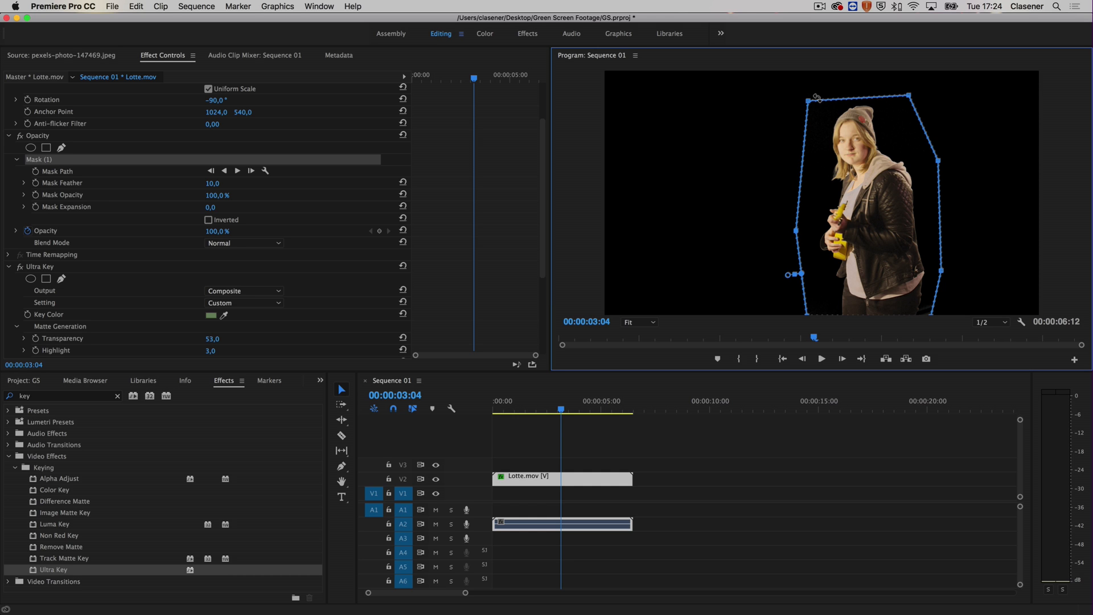
{"action": "mouse_move", "coordinate": [467, 515]}
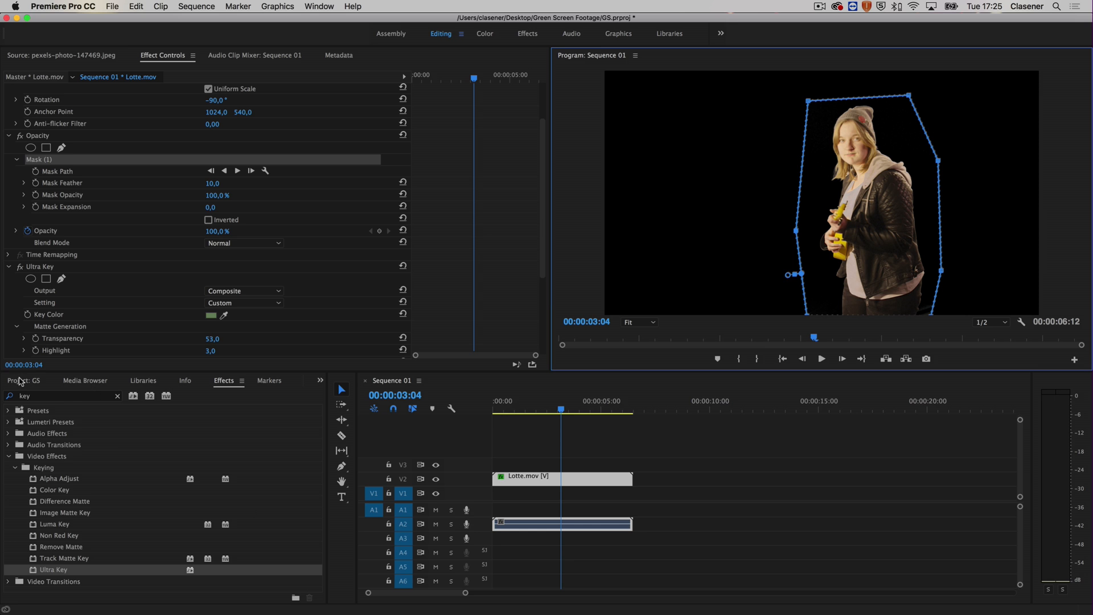
- Put the street photo on V1 beneath Lotte.mov and scale it to 36%
{"action": "left_click", "coordinate": [20, 381]}
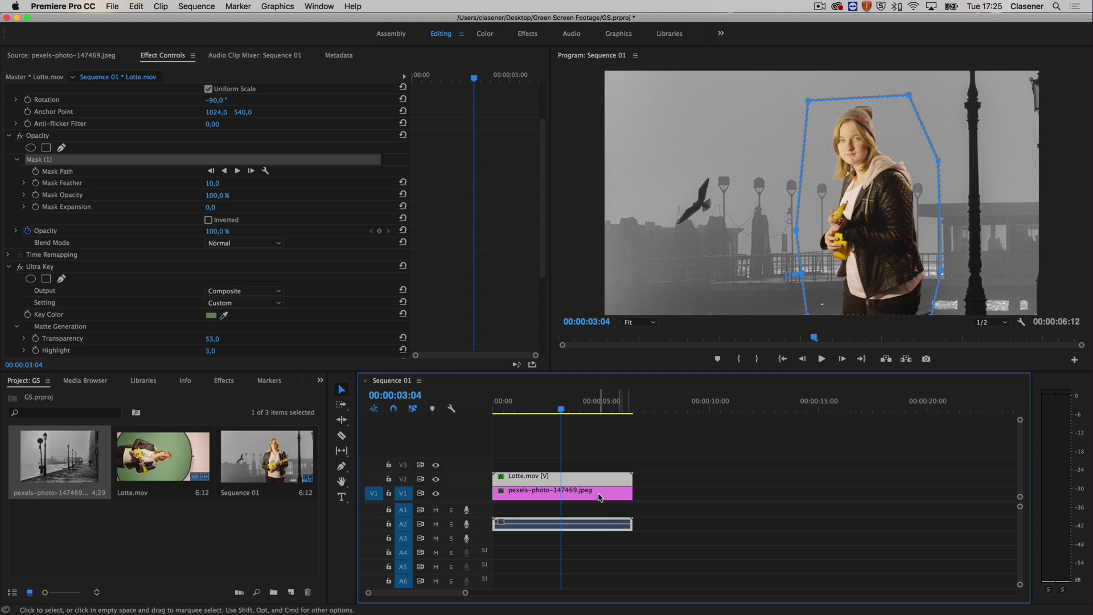
{"action": "left_click", "coordinate": [549, 490]}
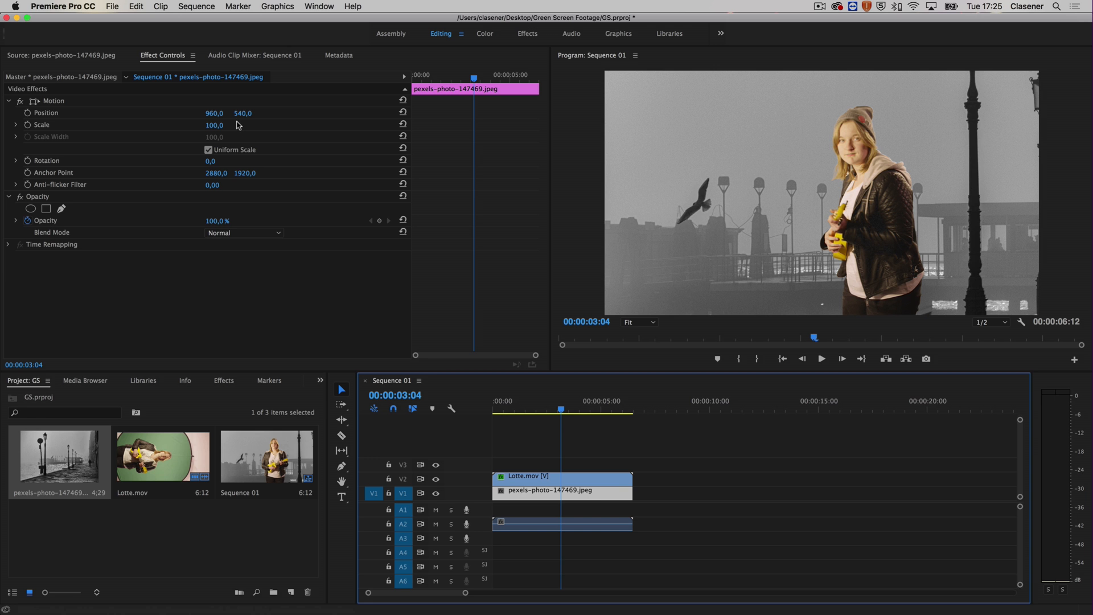
{"action": "mouse_move", "coordinate": [214, 129]}
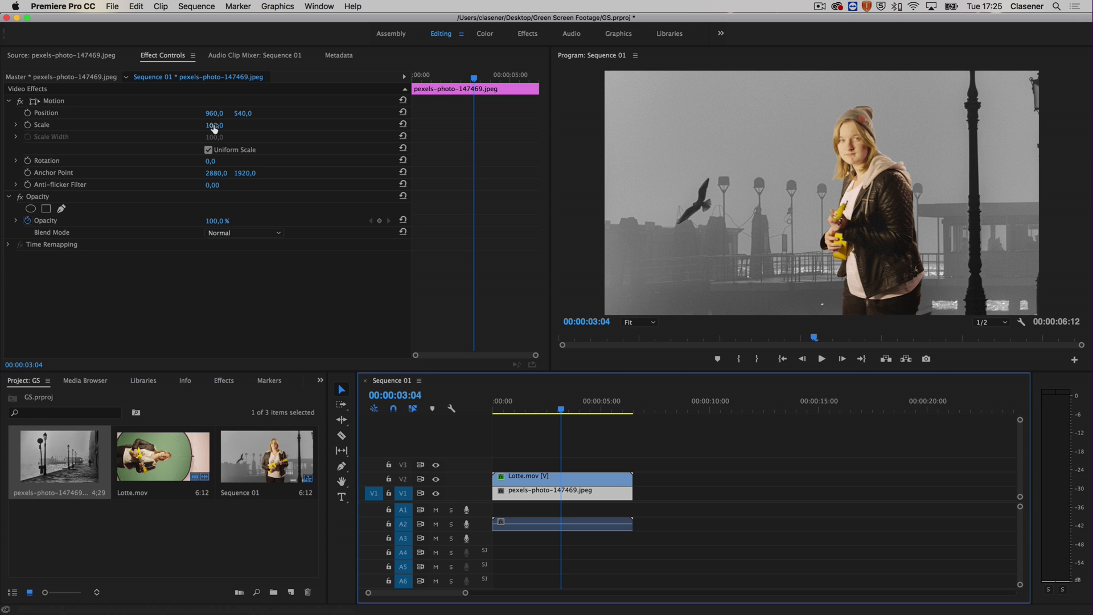
{"action": "left_click_drag", "start_coordinate": [214, 125], "coordinate": [214, 125]}
{"action": "type", "text": "36"}
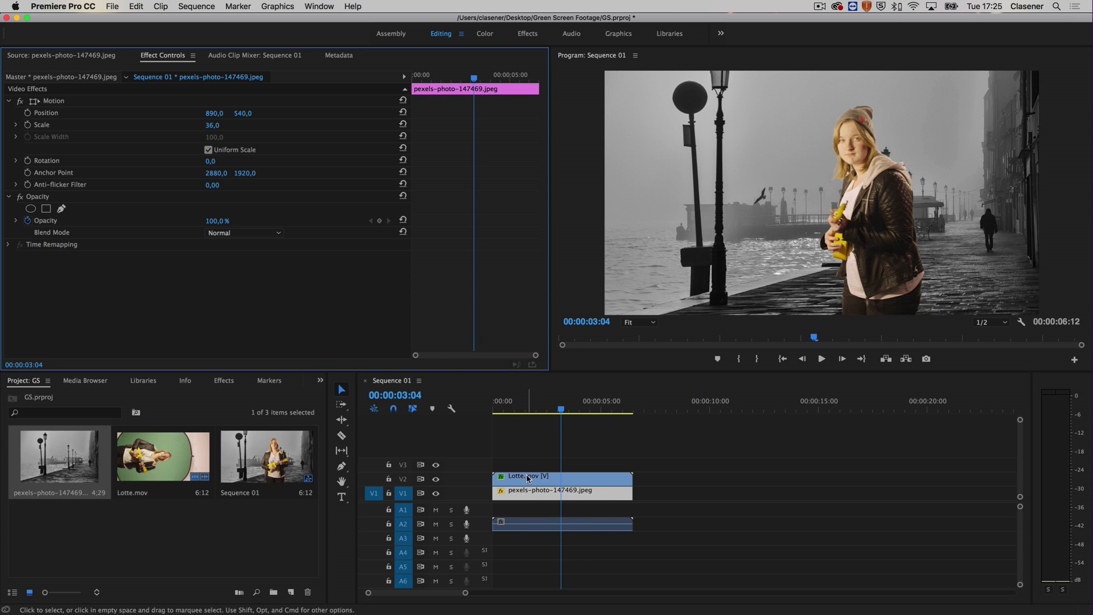
{"action": "left_click", "coordinate": [527, 479]}
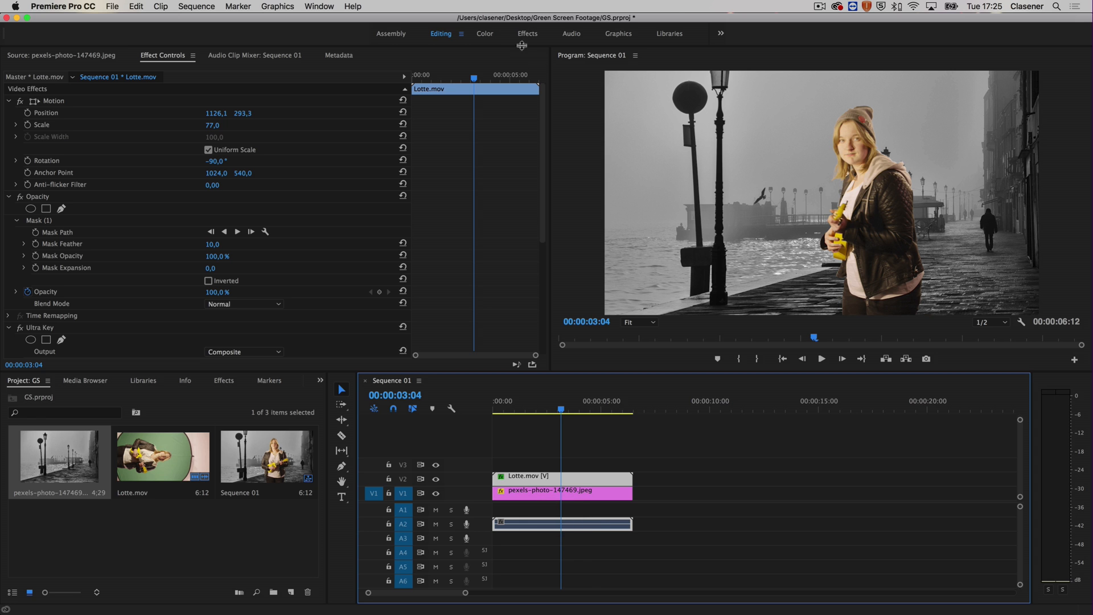
- Switch to the Color workspace for grading Lotte.mov
{"action": "left_click", "coordinate": [485, 33]}
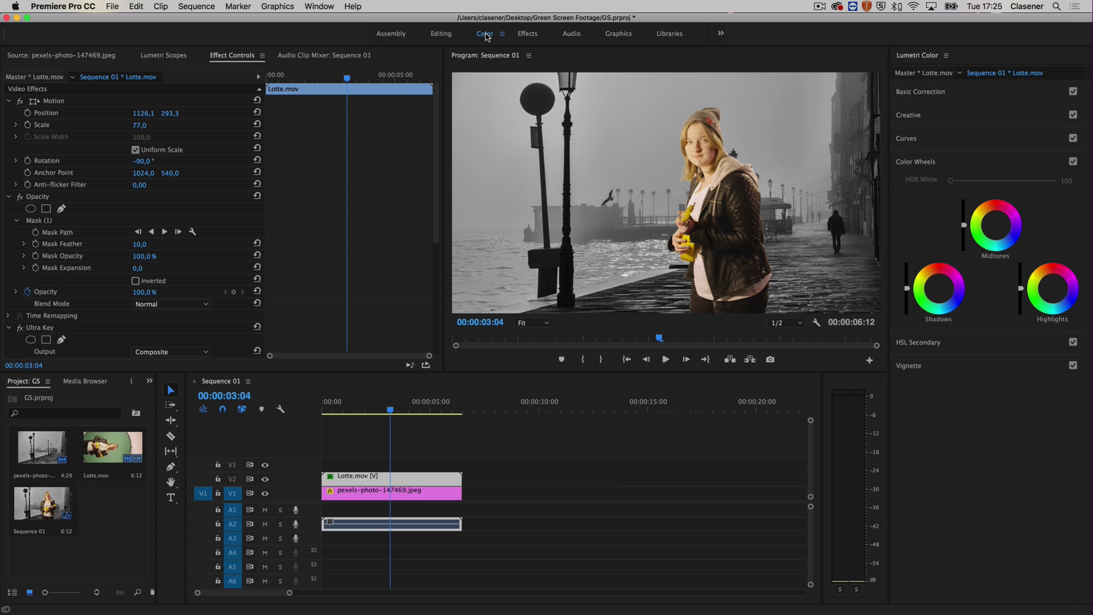
{"action": "mouse_move", "coordinate": [743, 75]}
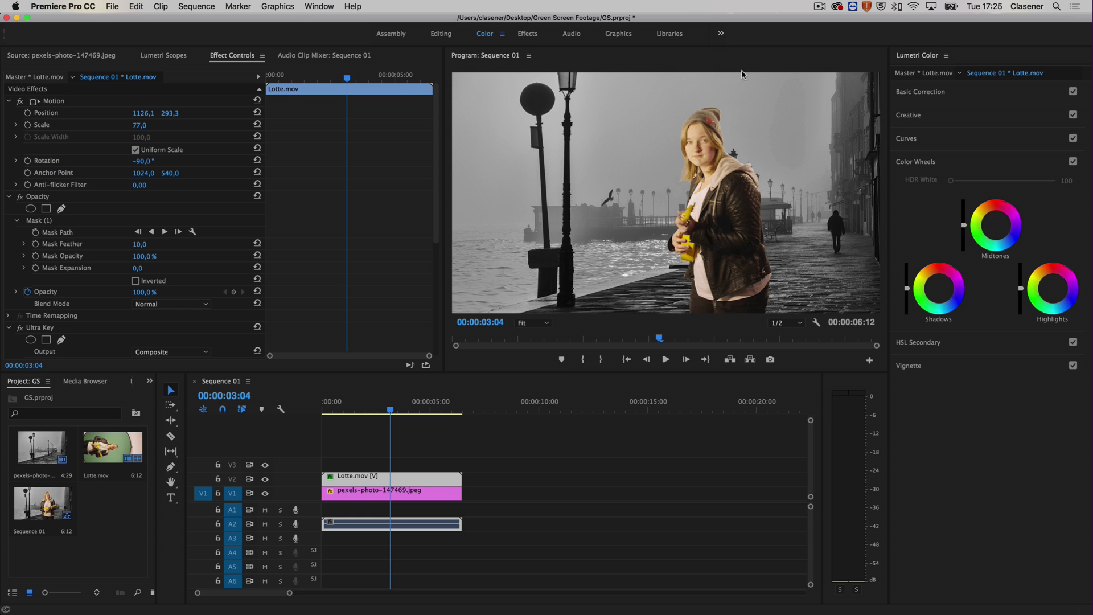
{"action": "mouse_move", "coordinate": [946, 96]}
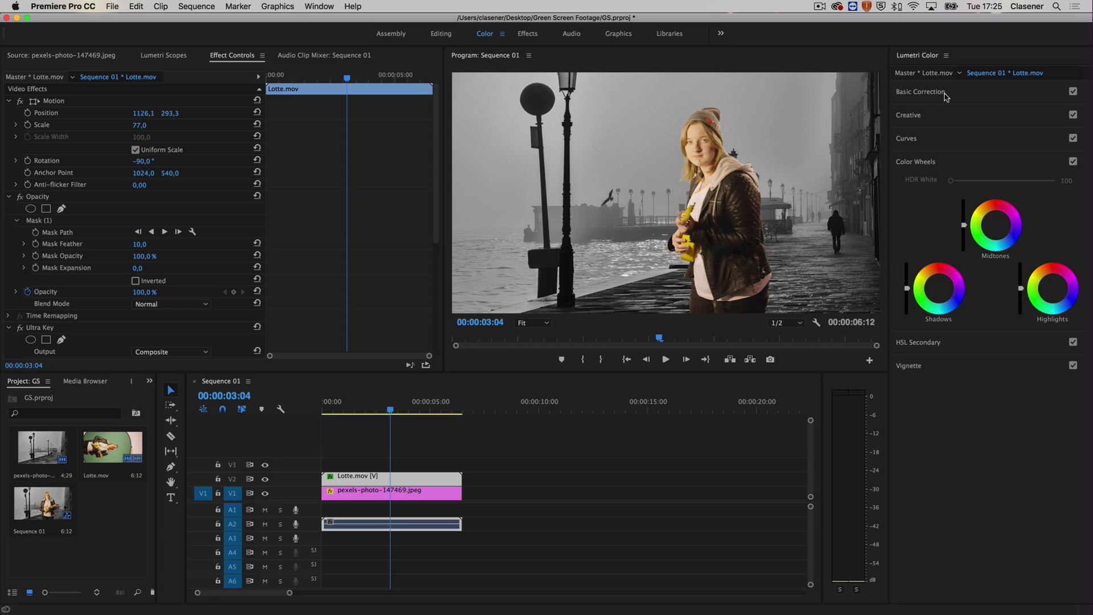
- Expand Lumetri Basic Correction to reach tone and saturation controls
{"action": "left_click", "coordinate": [921, 91]}
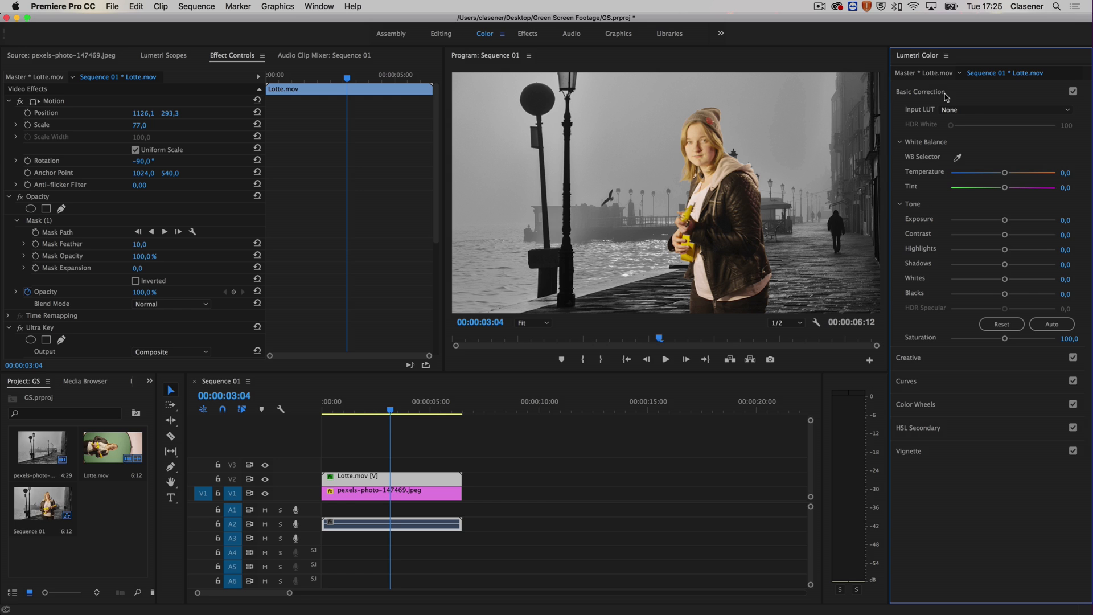
{"action": "mouse_move", "coordinate": [942, 98]}
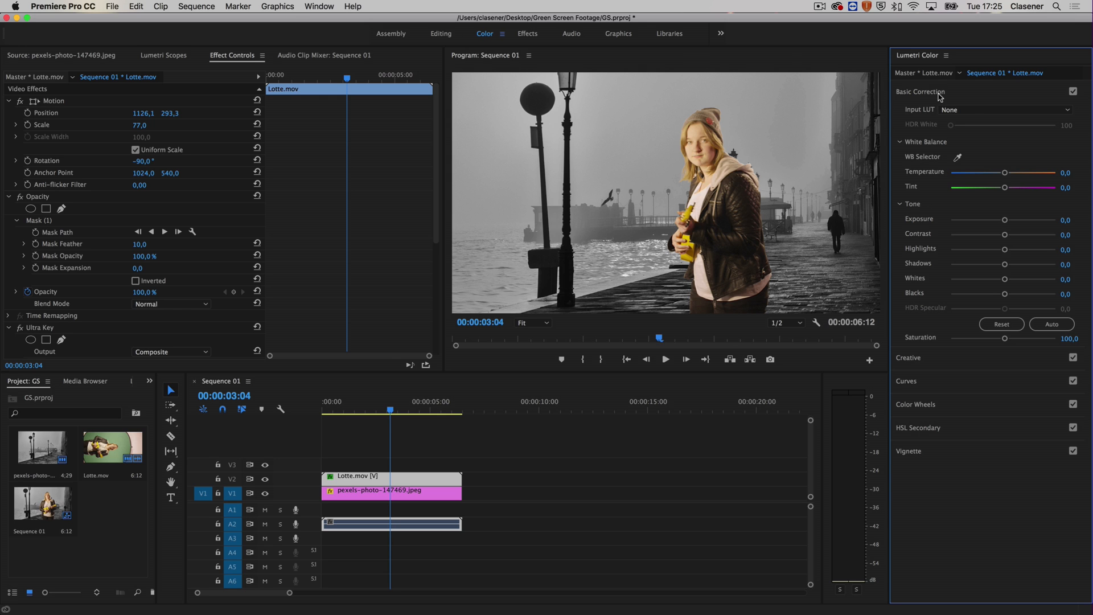
{"action": "mouse_move", "coordinate": [1008, 344]}
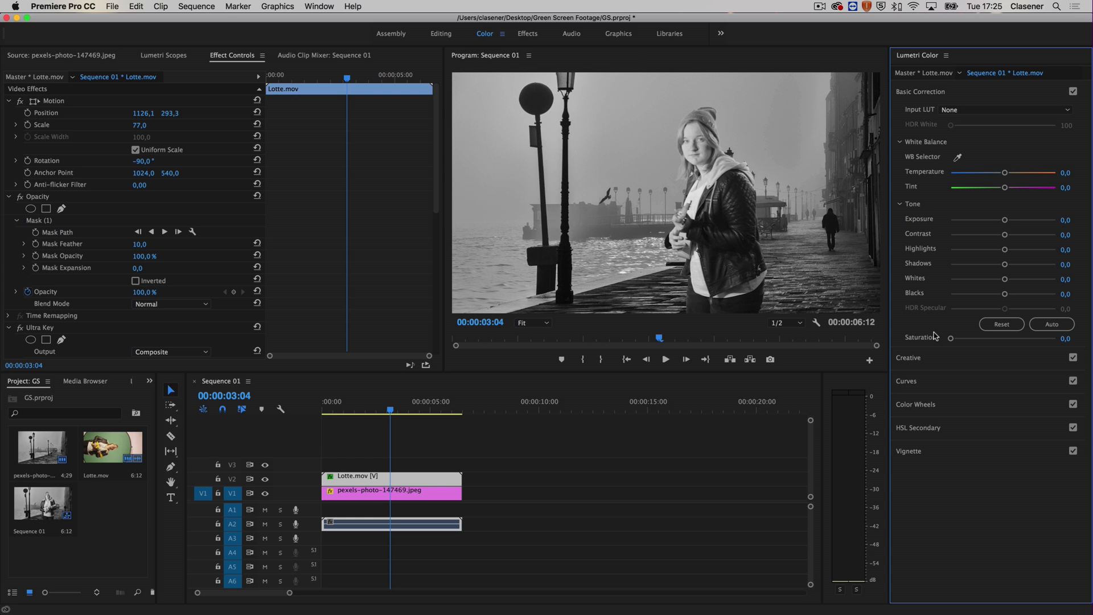
{"action": "mouse_move", "coordinate": [1005, 296]}
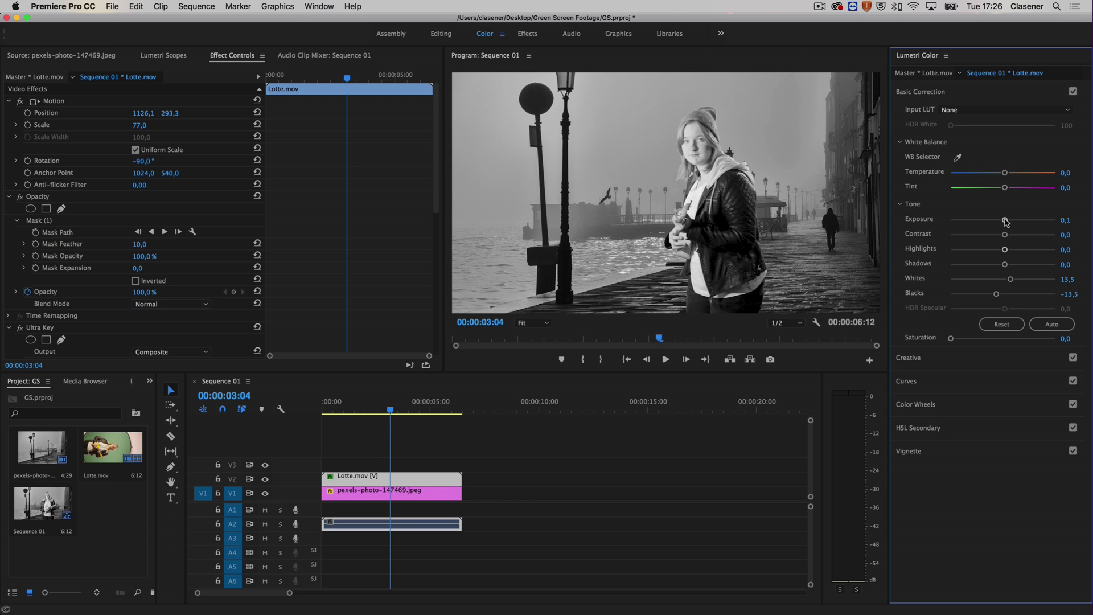
{"action": "mouse_move", "coordinate": [883, 193]}
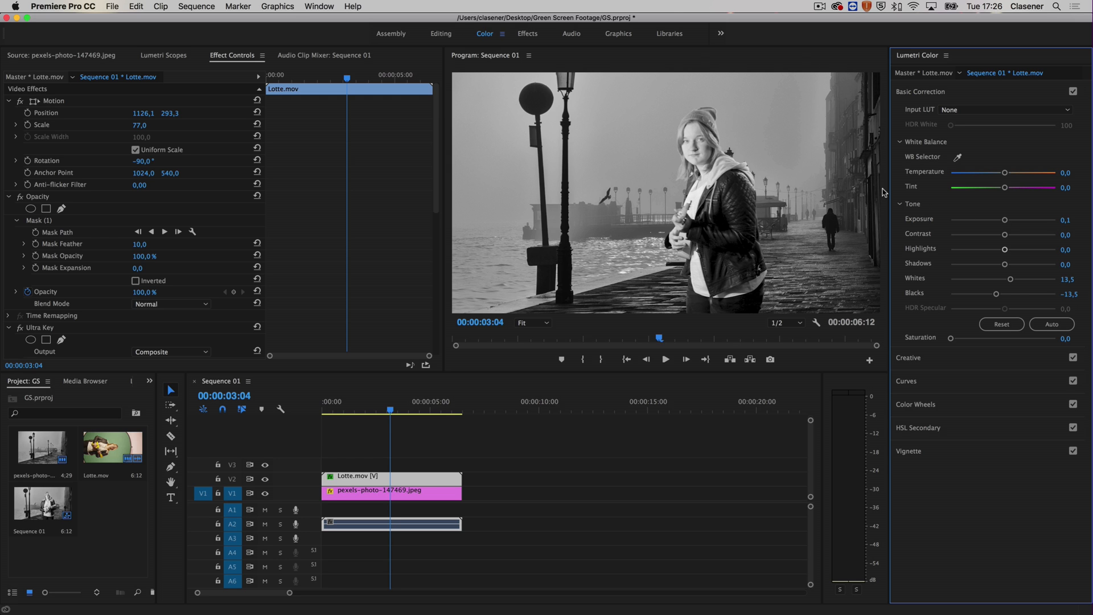